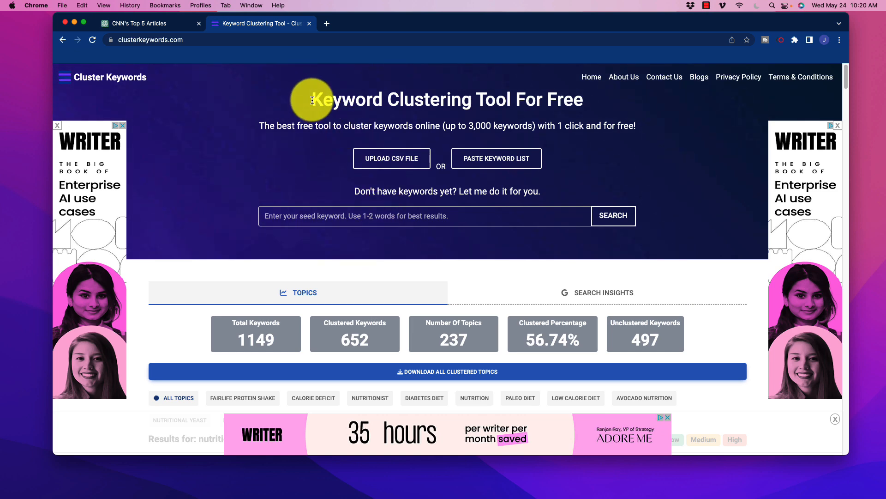
pyautogui.moveTo(561, 154)
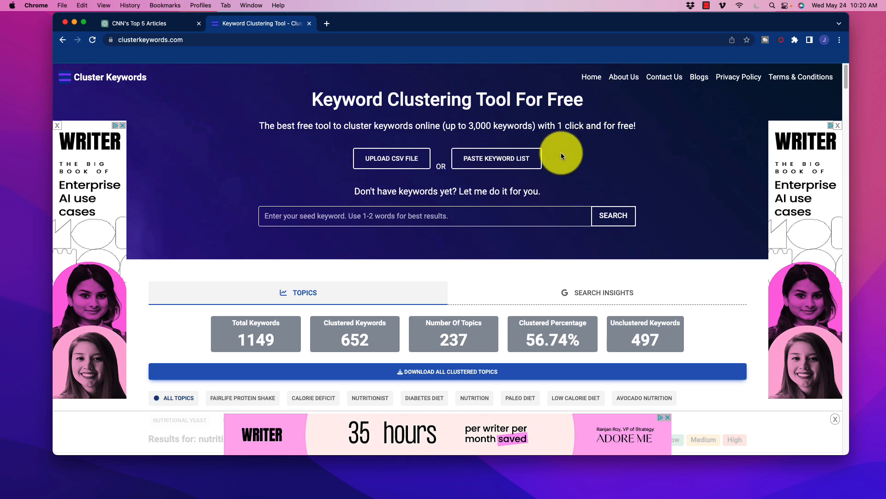
pyautogui.moveTo(259, 150)
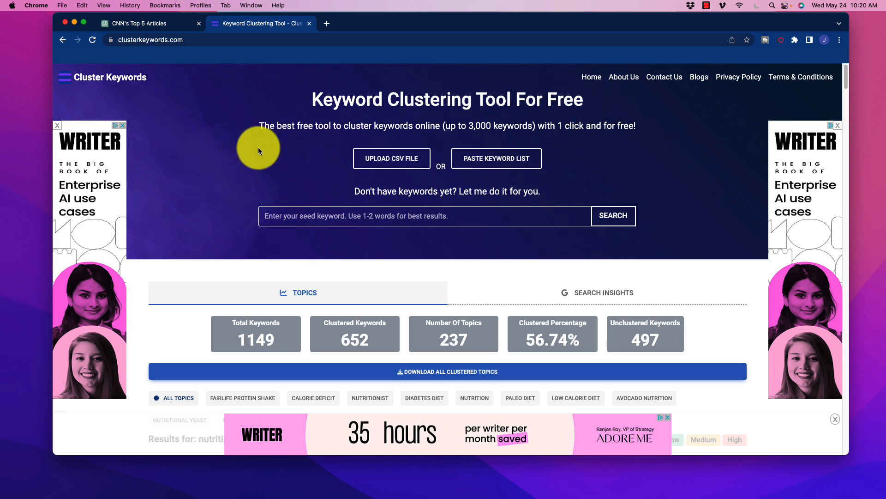
pyautogui.moveTo(269, 223)
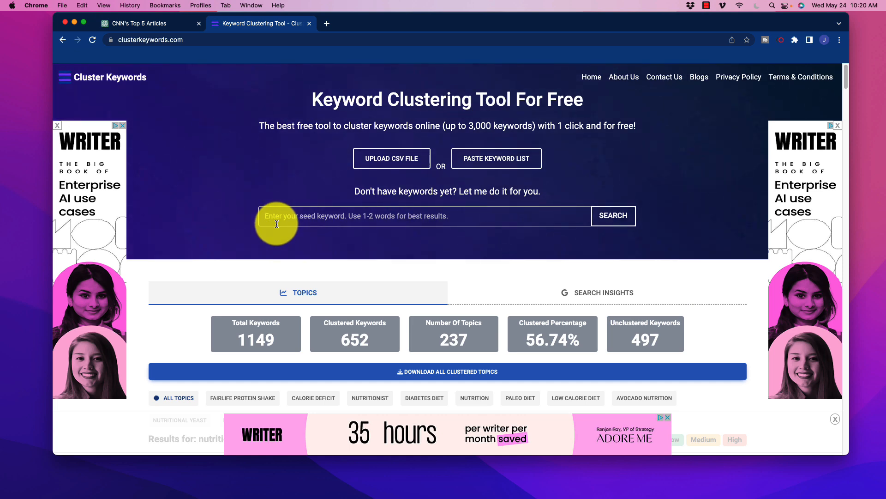
pyautogui.moveTo(305, 244)
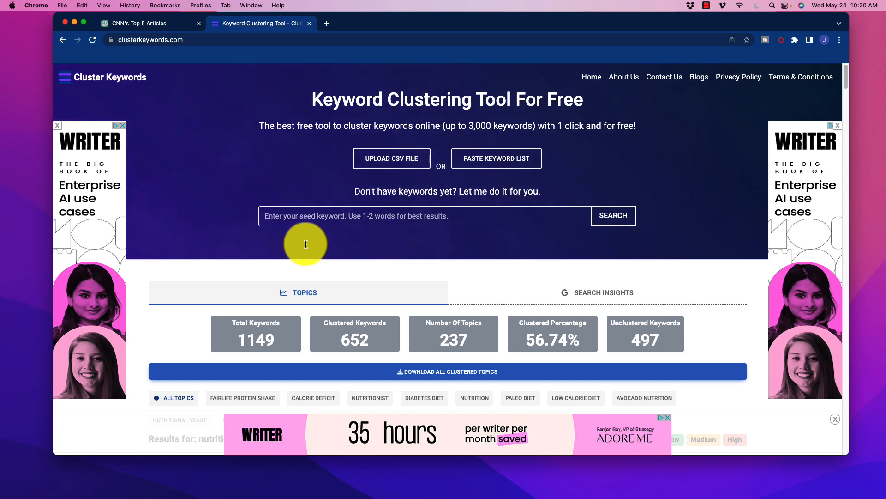
pyautogui.moveTo(391, 157)
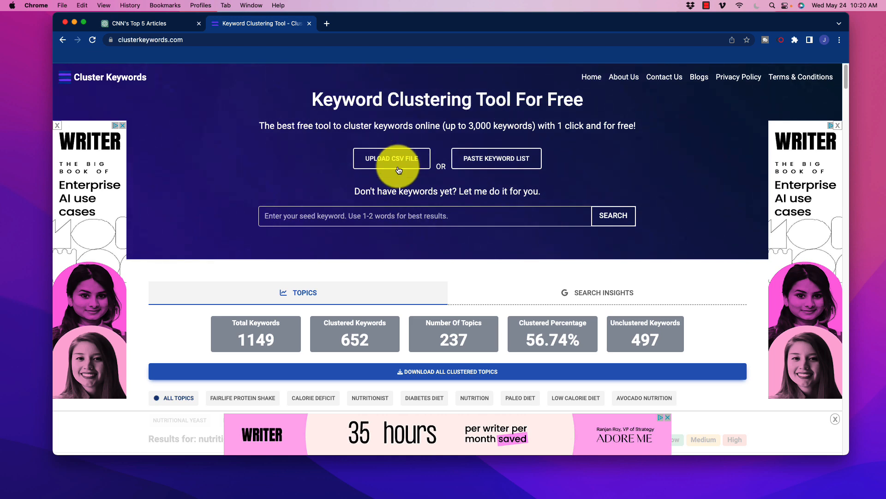
pyautogui.moveTo(464, 176)
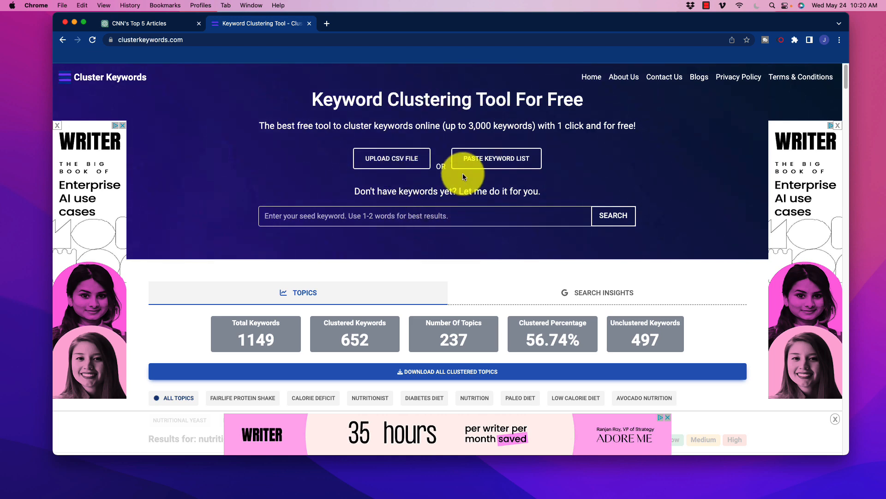
pyautogui.moveTo(294, 108)
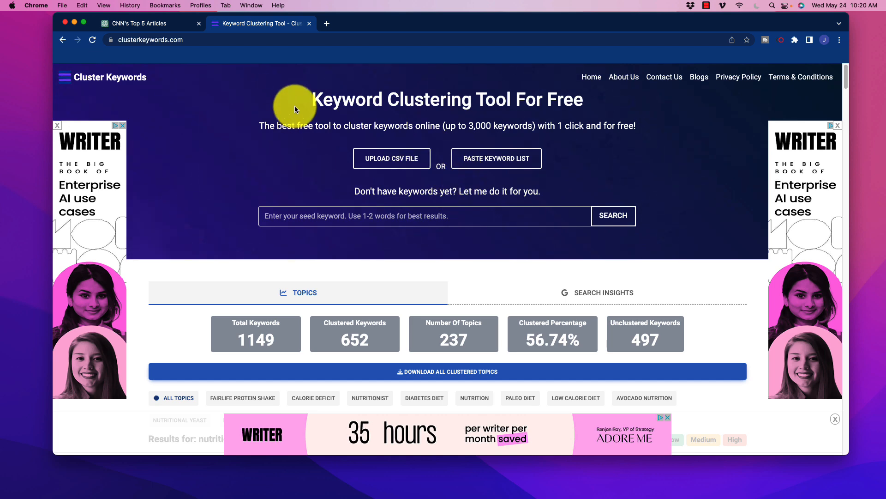
pyautogui.moveTo(161, 126)
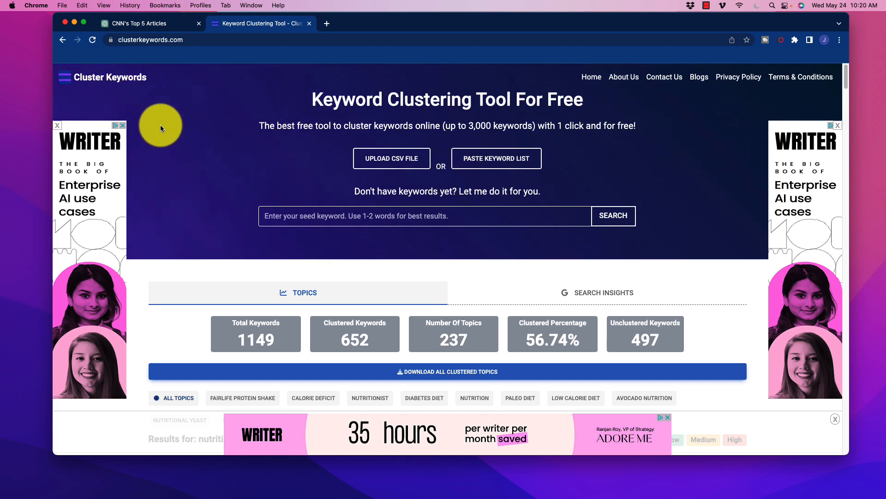
pyautogui.moveTo(446, 108)
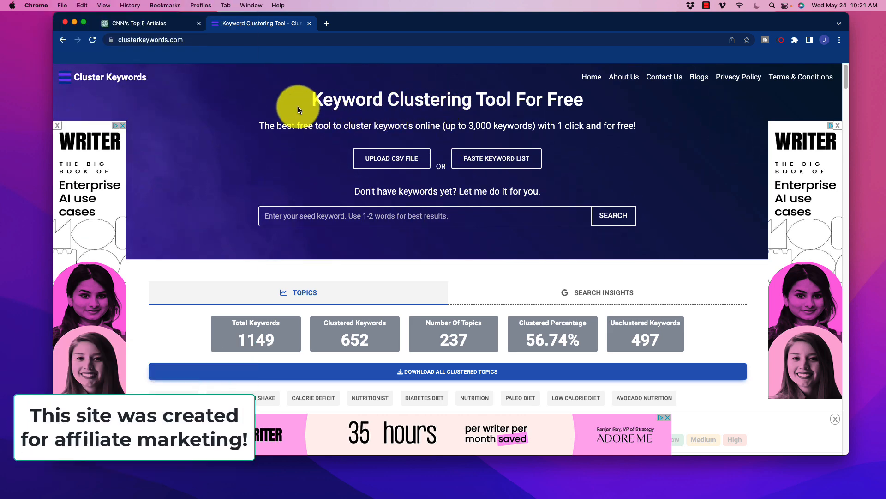
# Scroll through the current nutrition cluster cards down to the bottom of the results
pyautogui.scroll(-3)
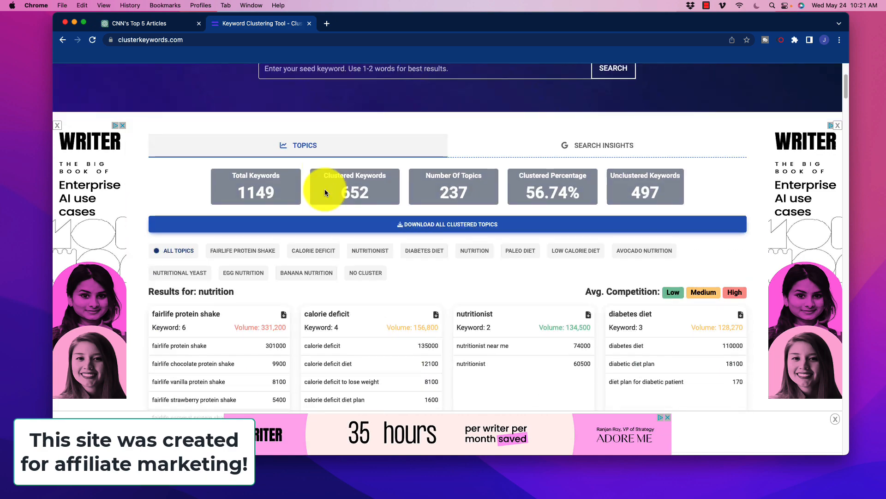
pyautogui.scroll(3)
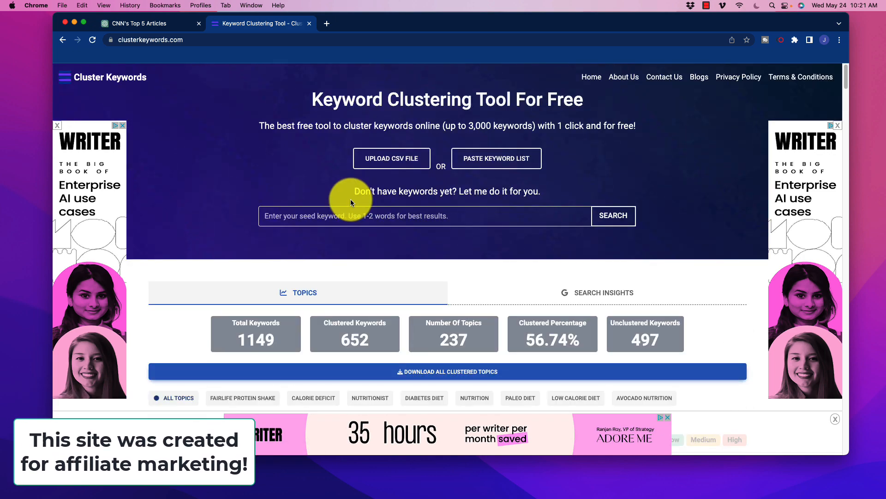
pyautogui.moveTo(237, 235)
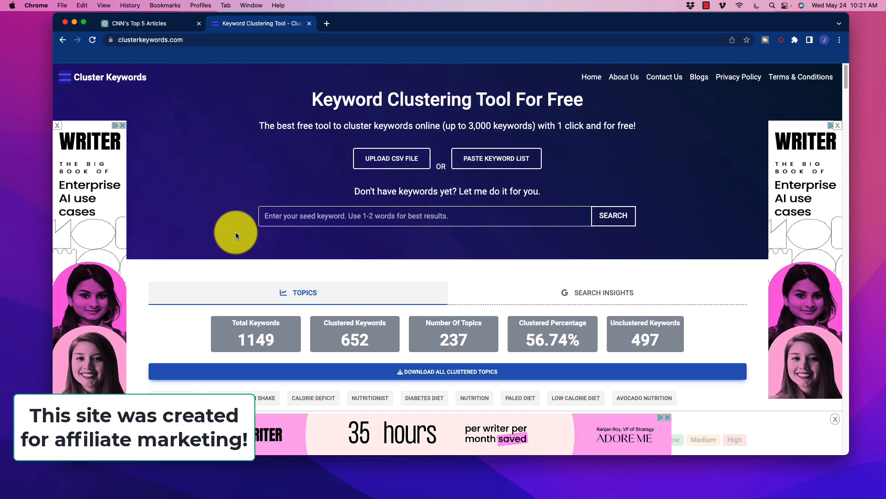
pyautogui.moveTo(277, 123)
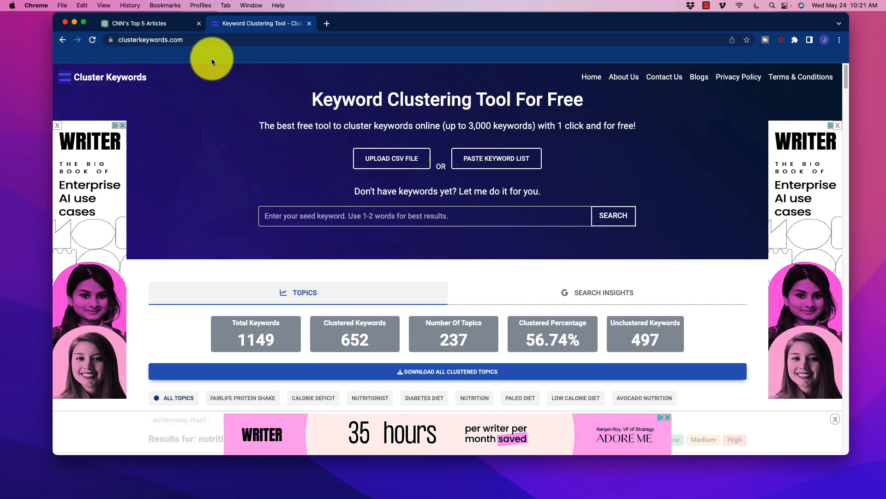
pyautogui.moveTo(604, 86)
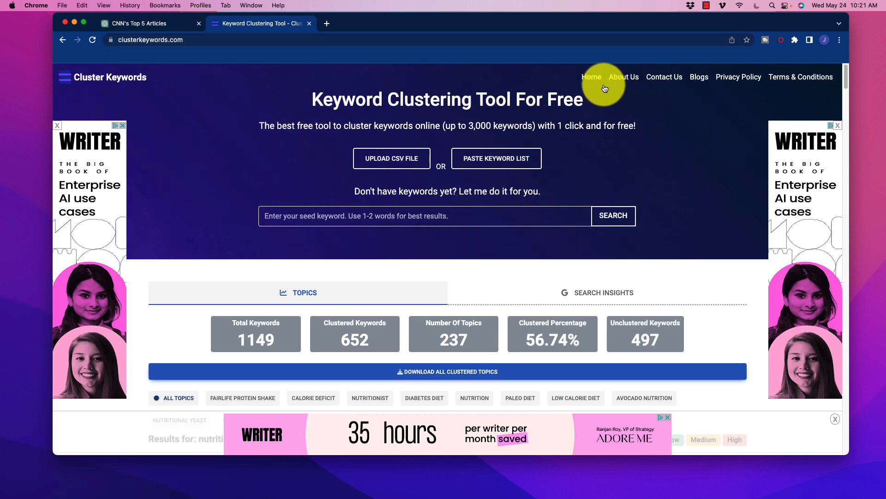
pyautogui.moveTo(591, 77)
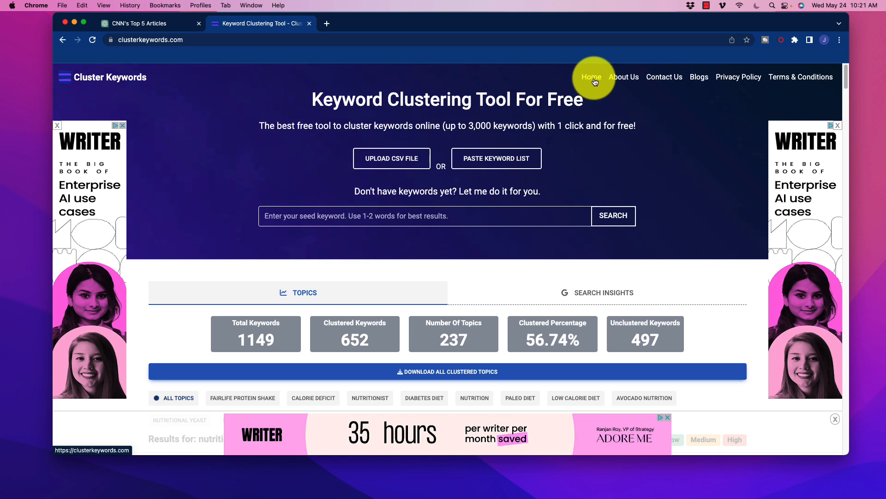
pyautogui.moveTo(590, 89)
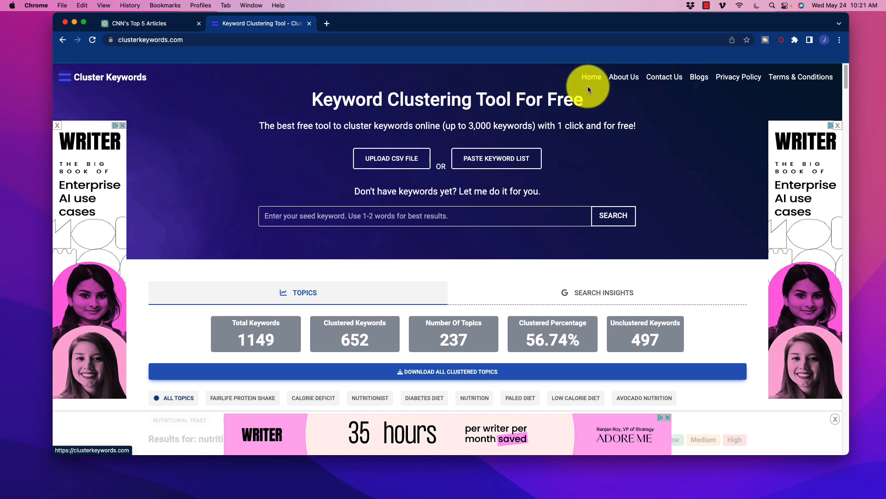
pyautogui.moveTo(549, 194)
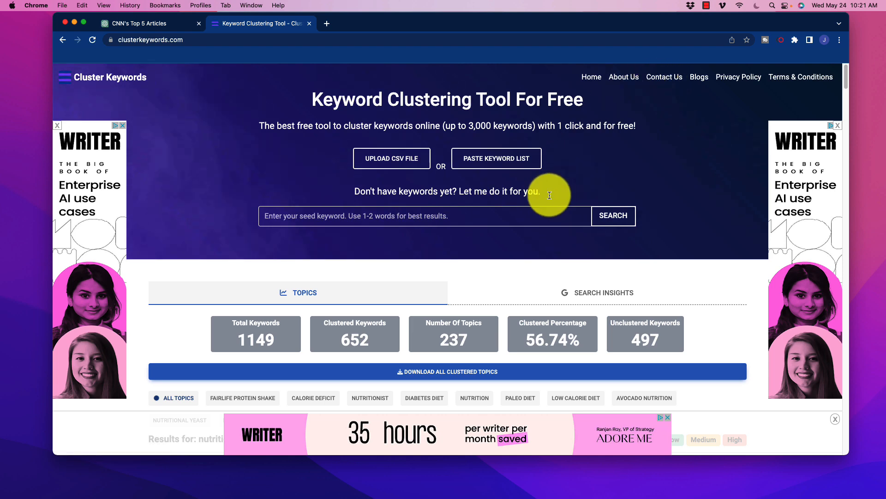
pyautogui.moveTo(648, 230)
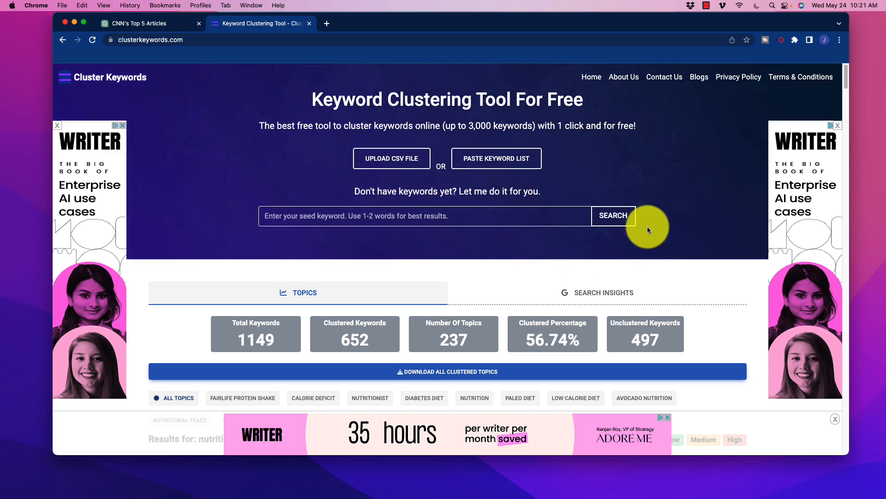
pyautogui.scroll(-3)
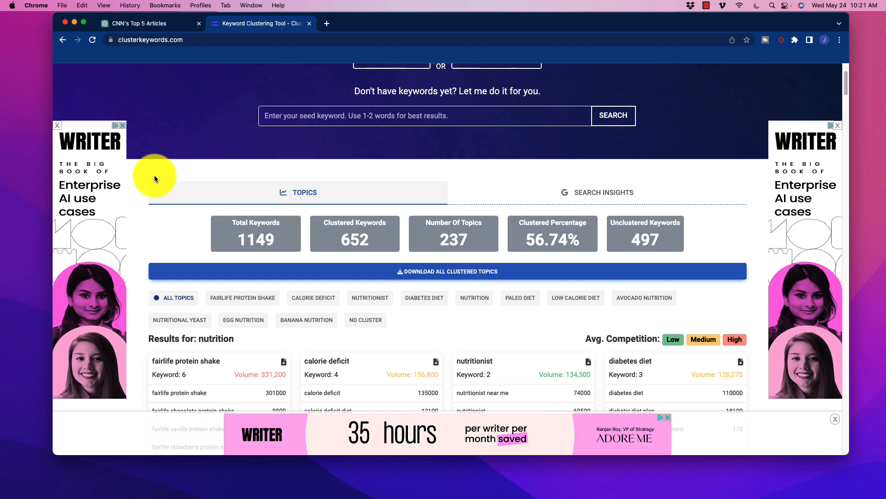
pyautogui.moveTo(455, 172)
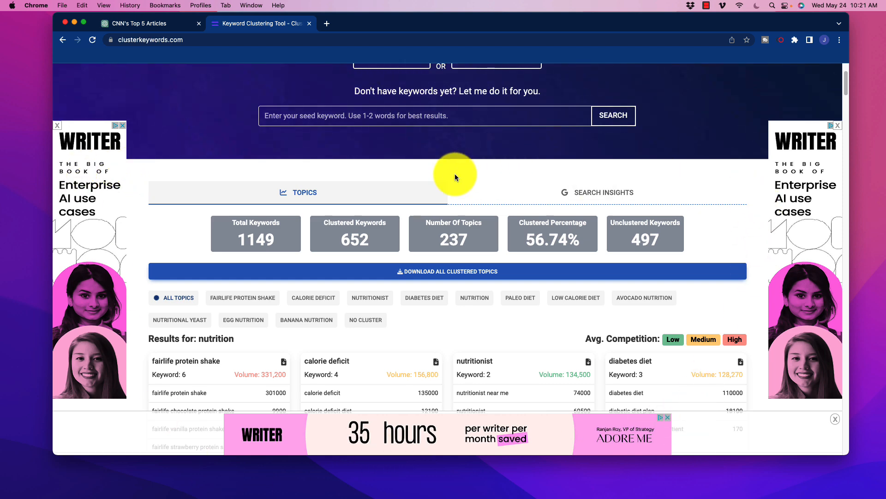
pyautogui.scroll(-3)
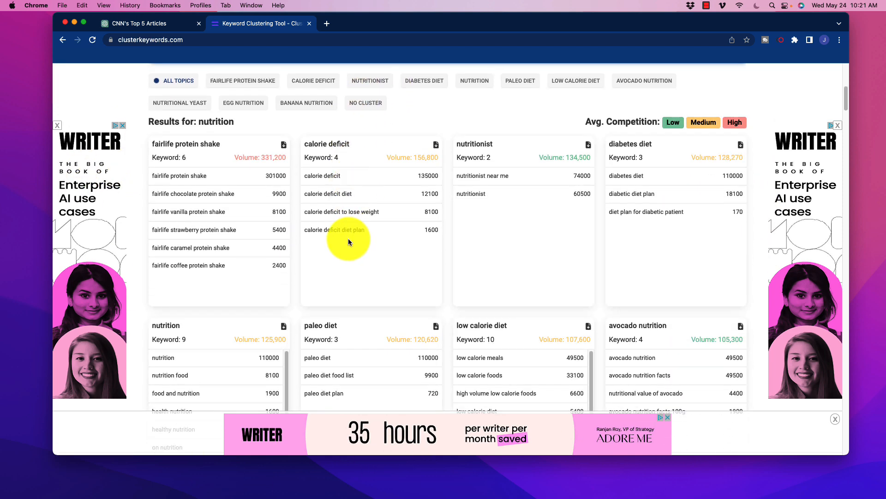
pyautogui.scroll(-3)
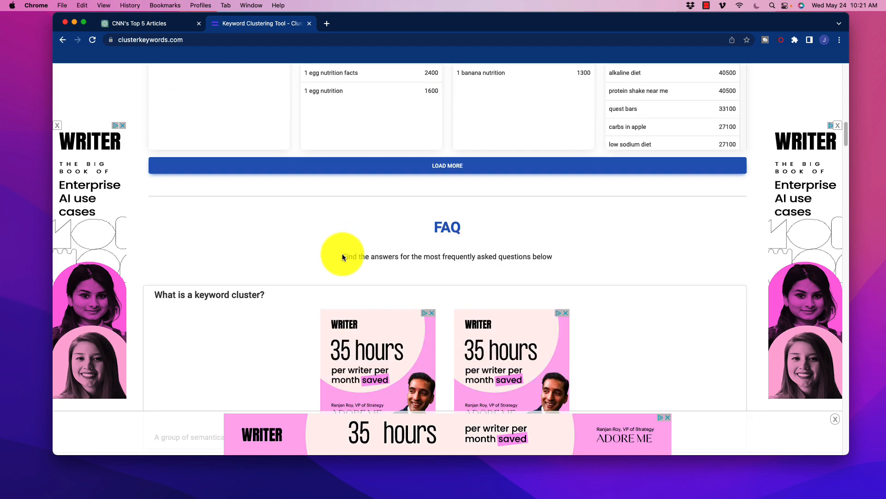
pyautogui.scroll(-3)
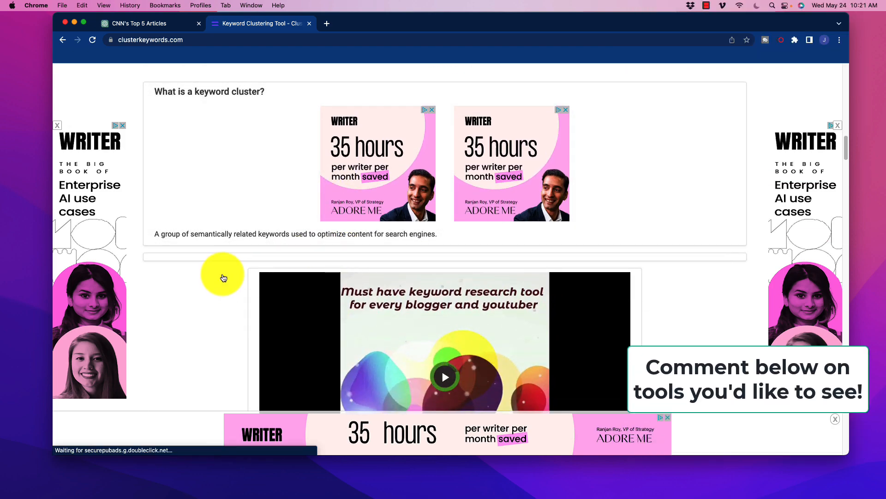
pyautogui.scroll(3)
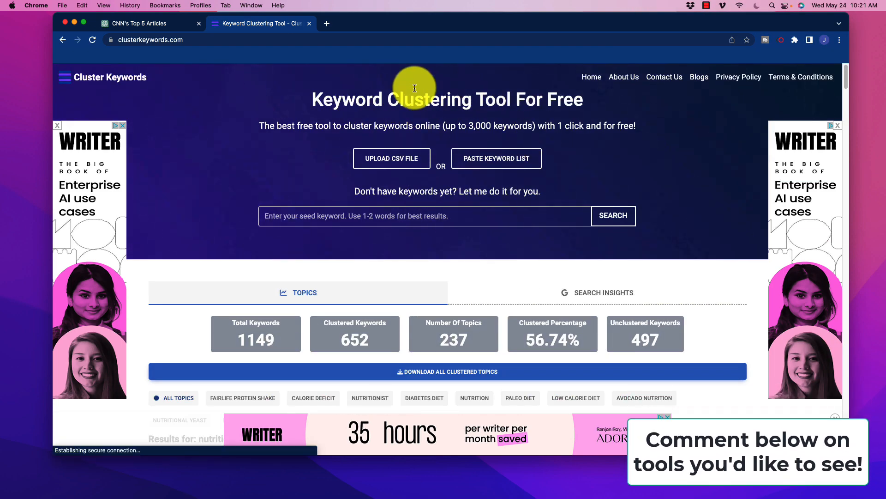
pyautogui.moveTo(846, 256)
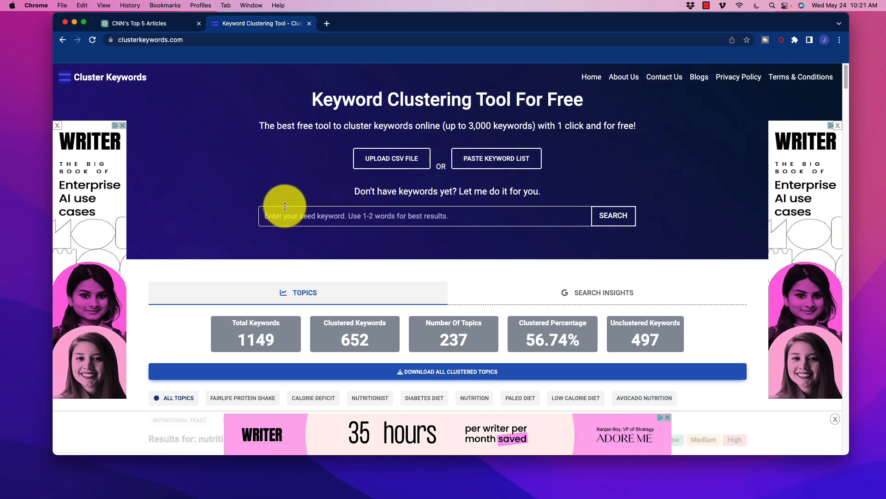
pyautogui.scroll(-3)
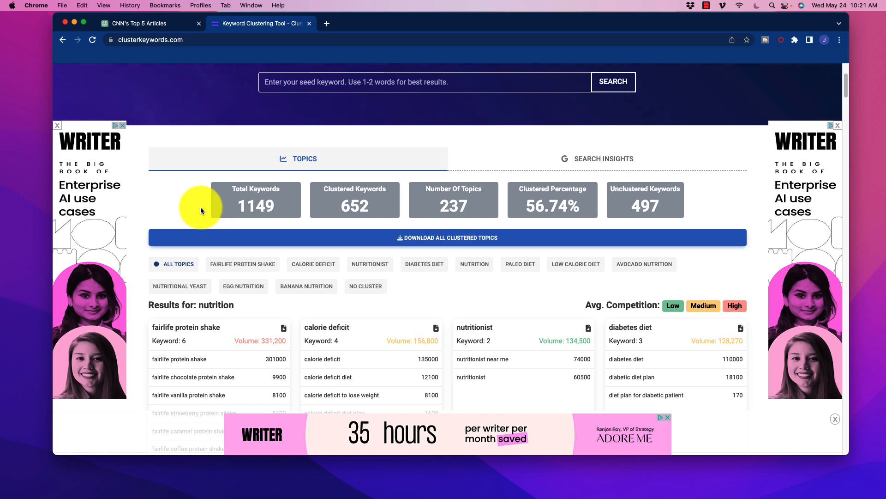
pyautogui.moveTo(201, 220)
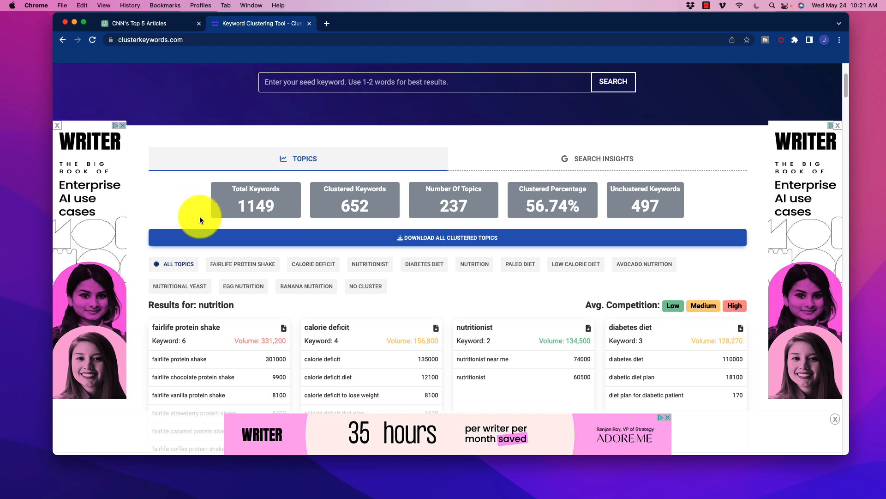
pyautogui.scroll(-3)
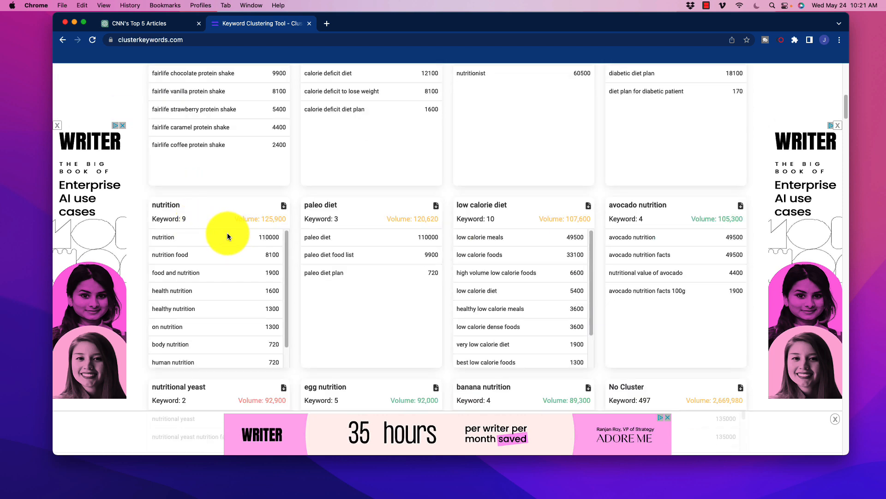
pyautogui.scroll(-3)
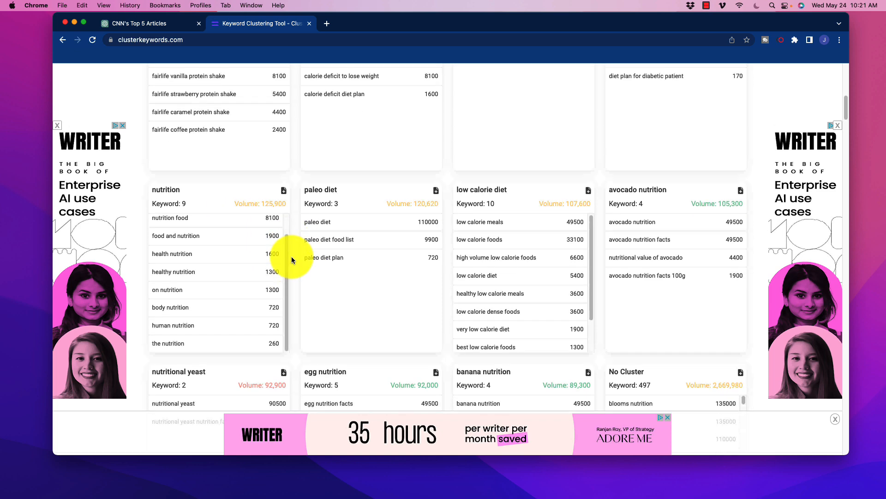
pyautogui.scroll(-3)
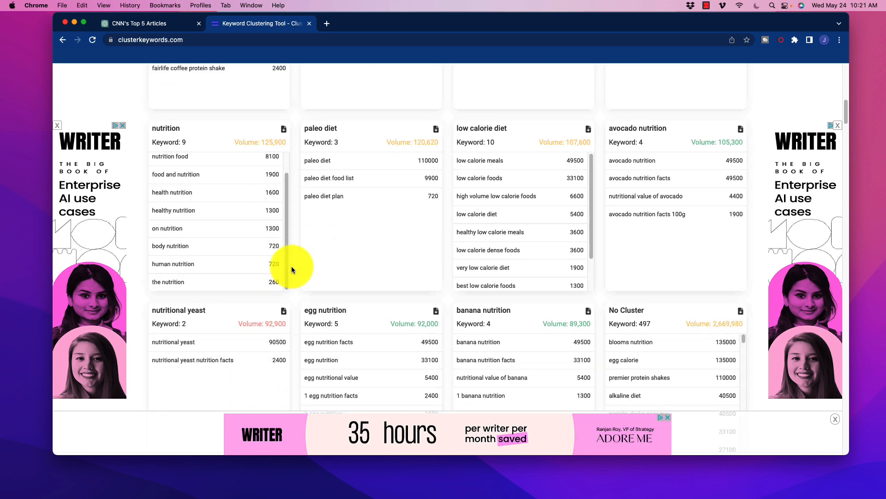
pyautogui.scroll(3)
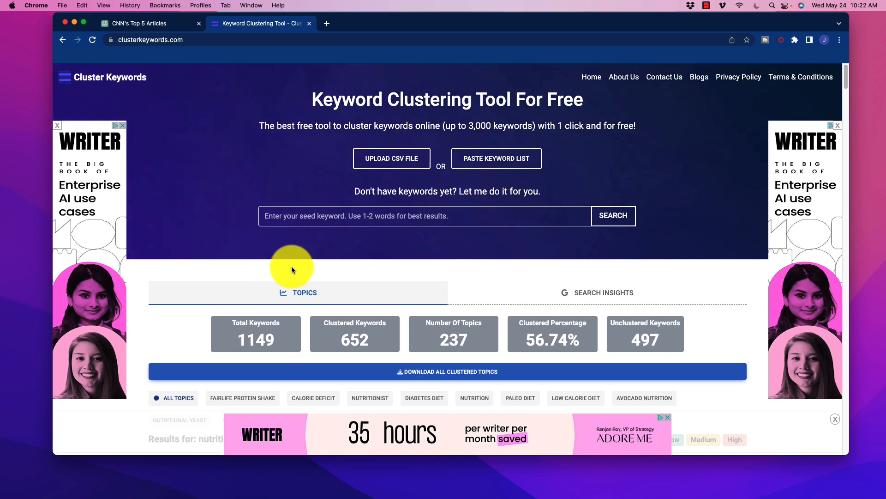
pyautogui.moveTo(325, 108)
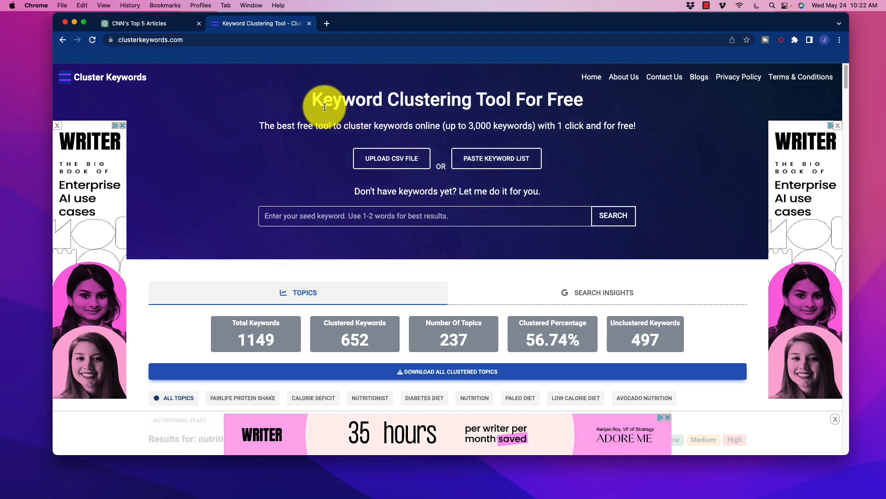
pyautogui.moveTo(379, 148)
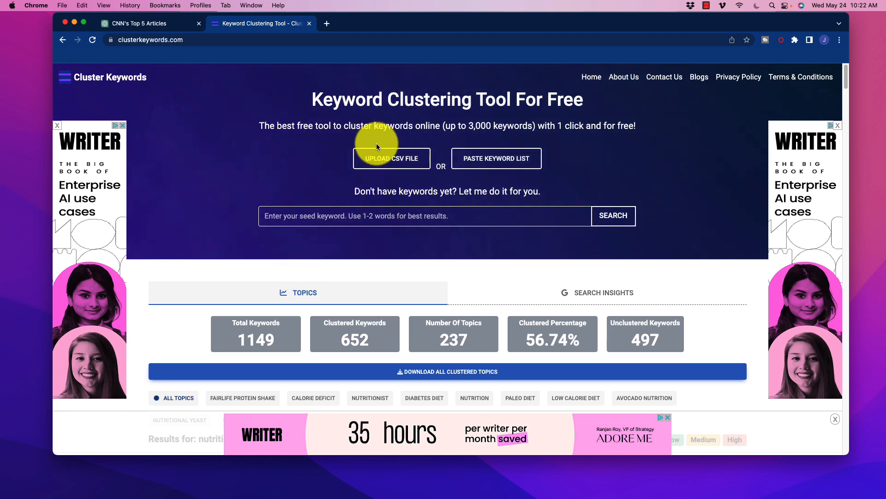
pyautogui.moveTo(384, 166)
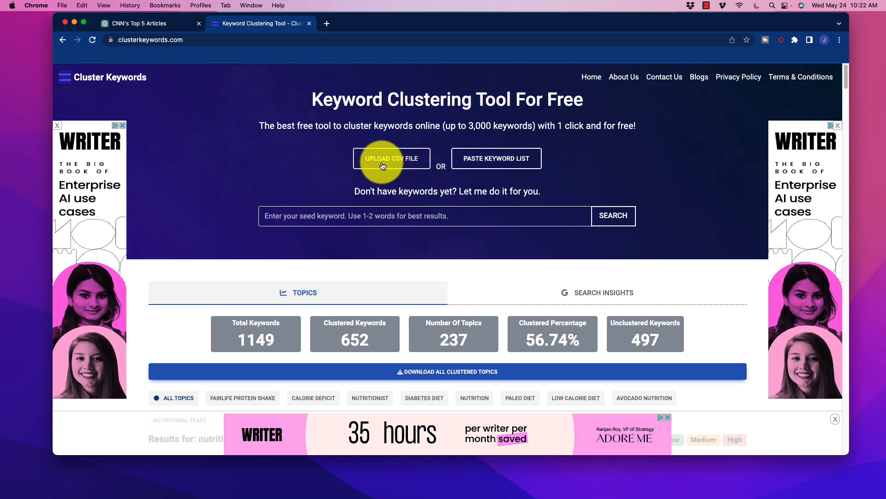
pyautogui.moveTo(397, 164)
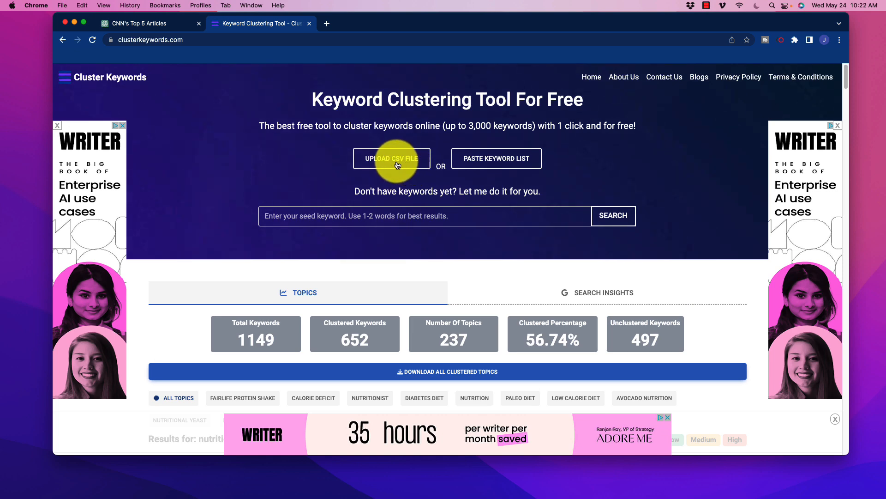
pyautogui.moveTo(481, 250)
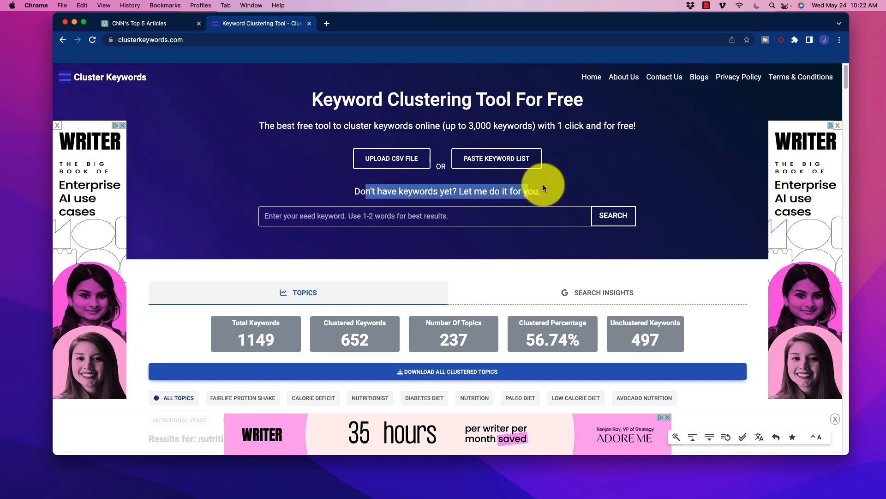
pyautogui.moveTo(464, 208)
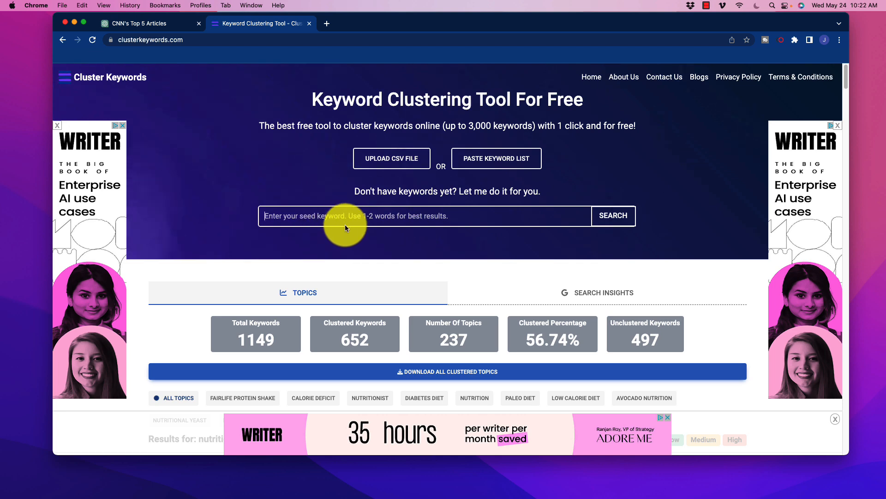
pyautogui.scroll(-3)
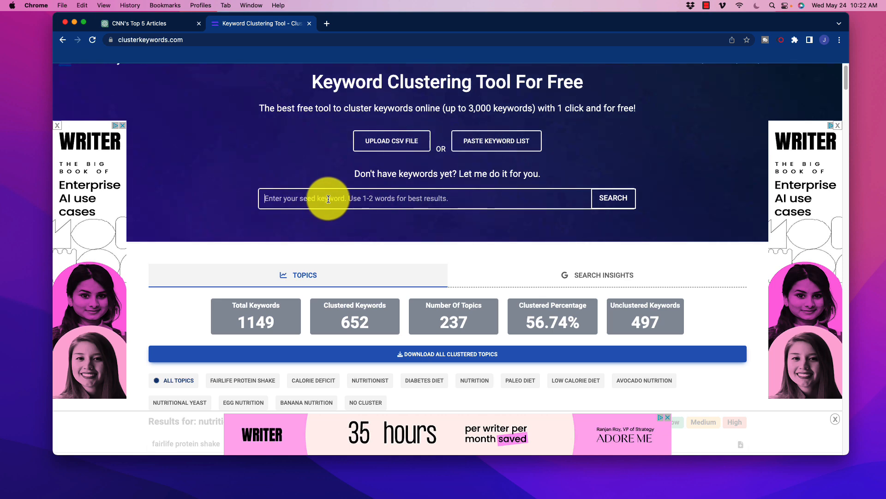
pyautogui.scroll(-3)
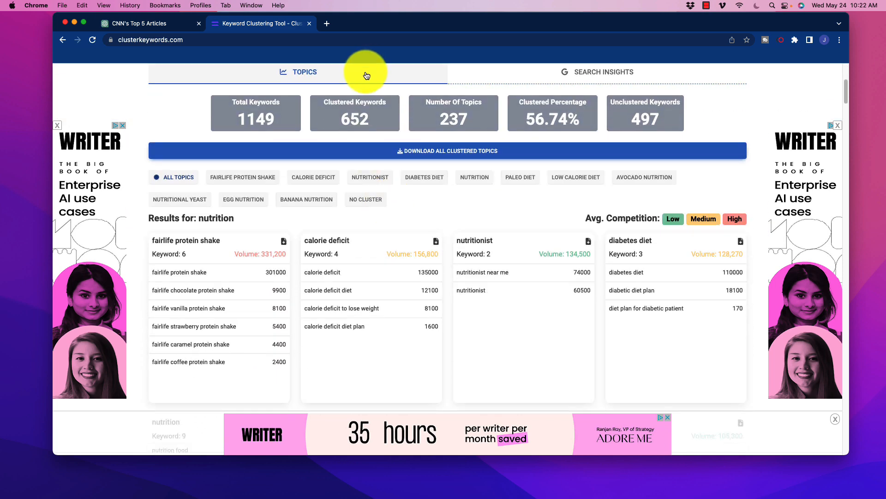
pyautogui.moveTo(412, 161)
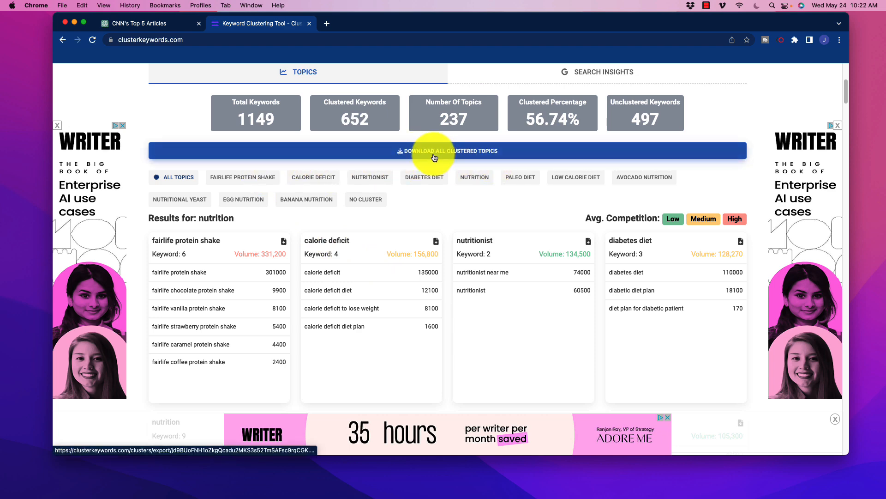
pyautogui.scroll(-3)
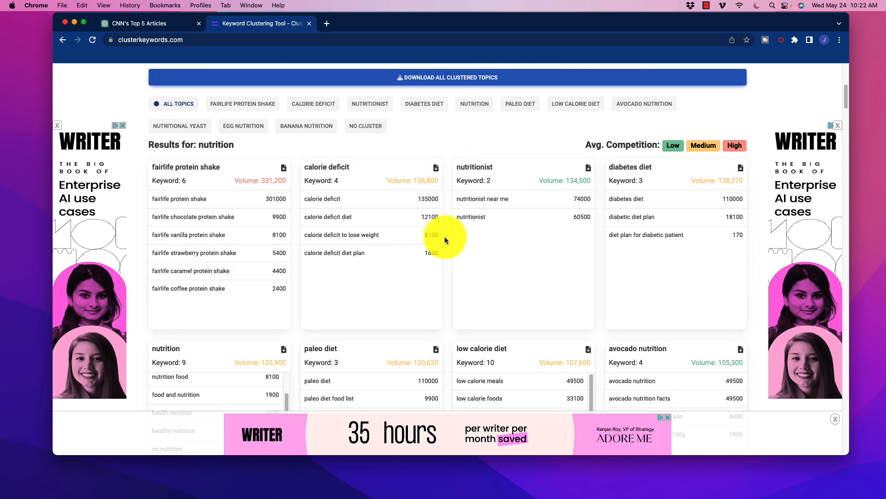
pyautogui.scroll(3)
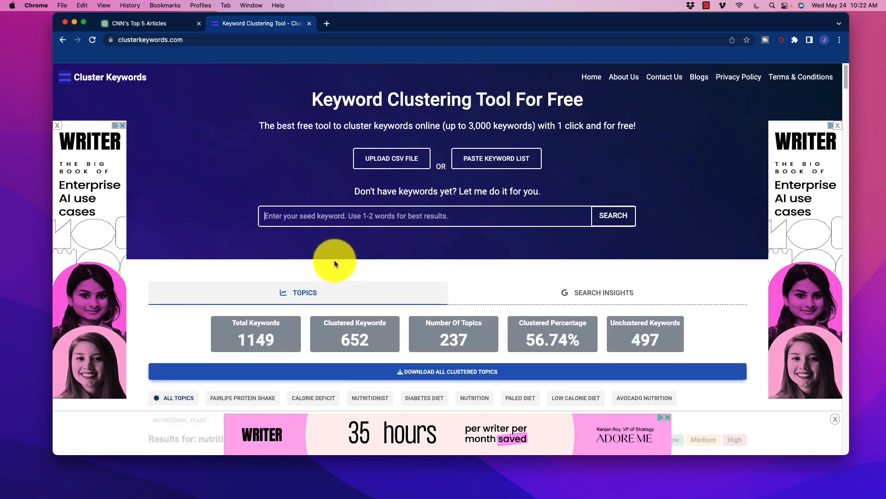
pyautogui.scroll(-3)
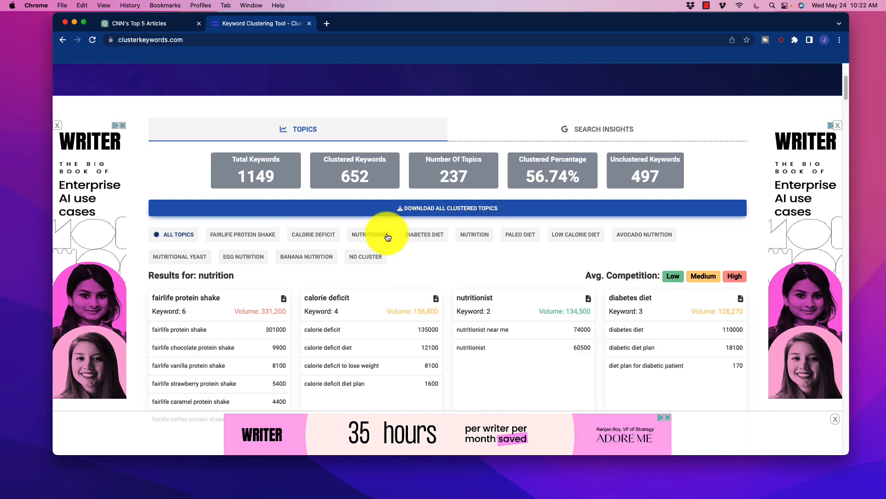
pyautogui.scroll(-3)
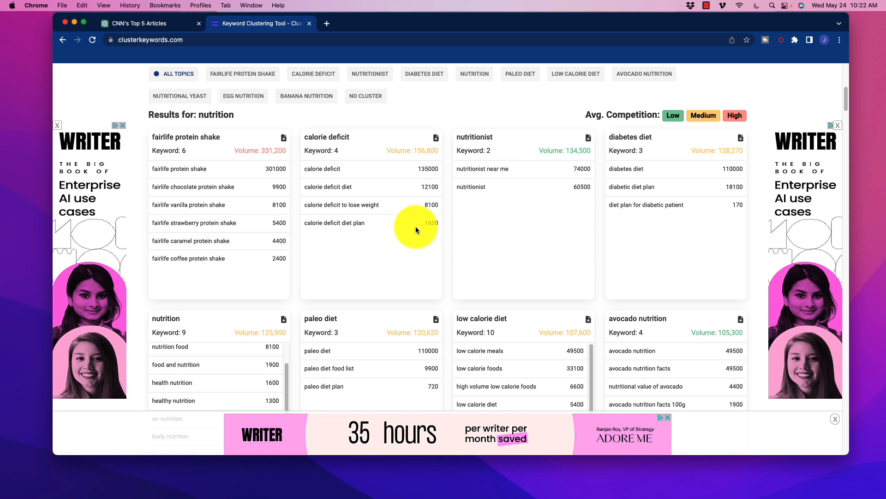
pyautogui.moveTo(387, 150)
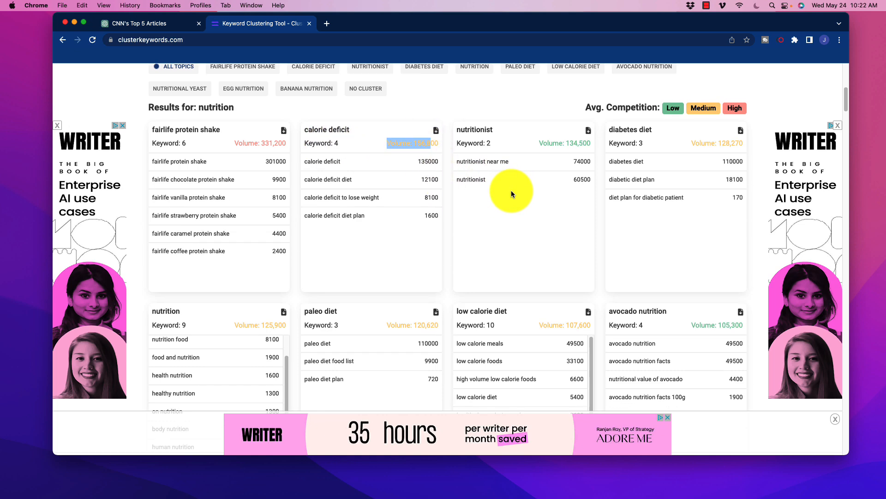
pyautogui.scroll(-3)
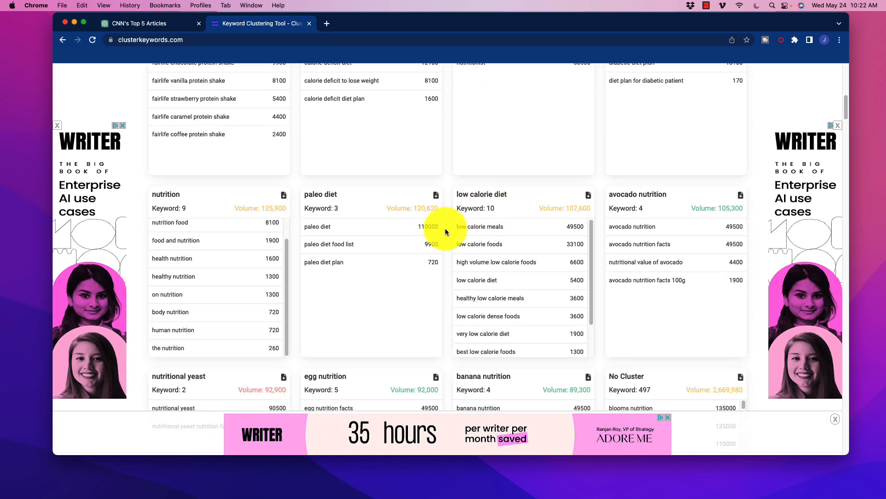
pyautogui.moveTo(473, 246)
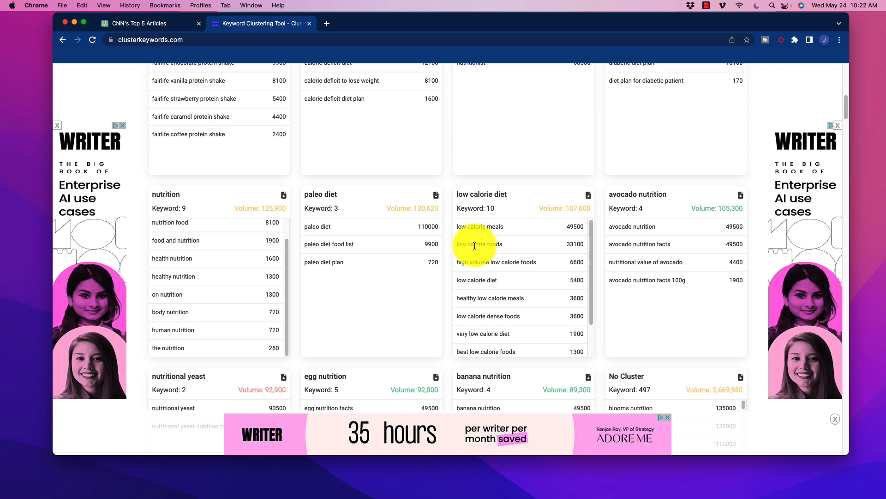
pyautogui.moveTo(437, 259)
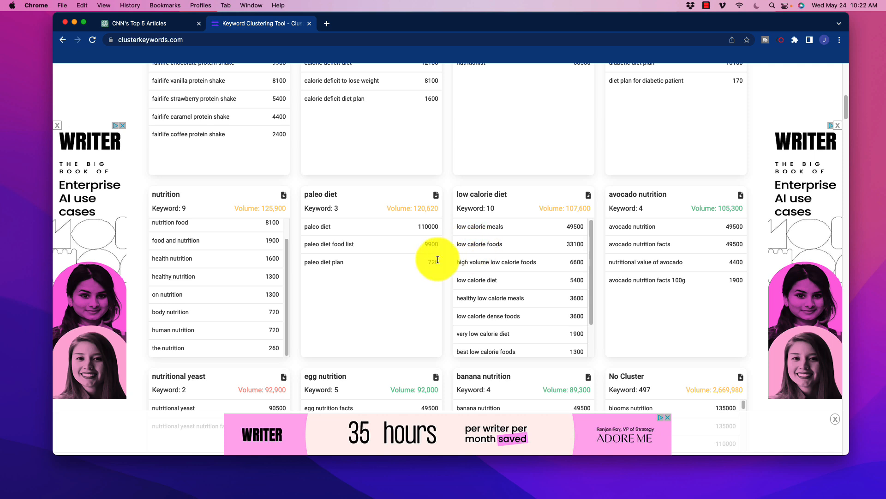
pyautogui.moveTo(447, 244)
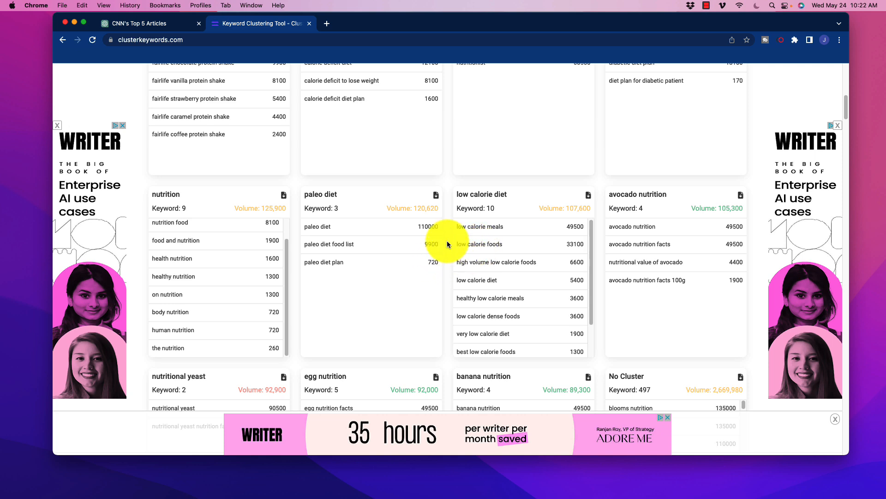
pyautogui.scroll(-3)
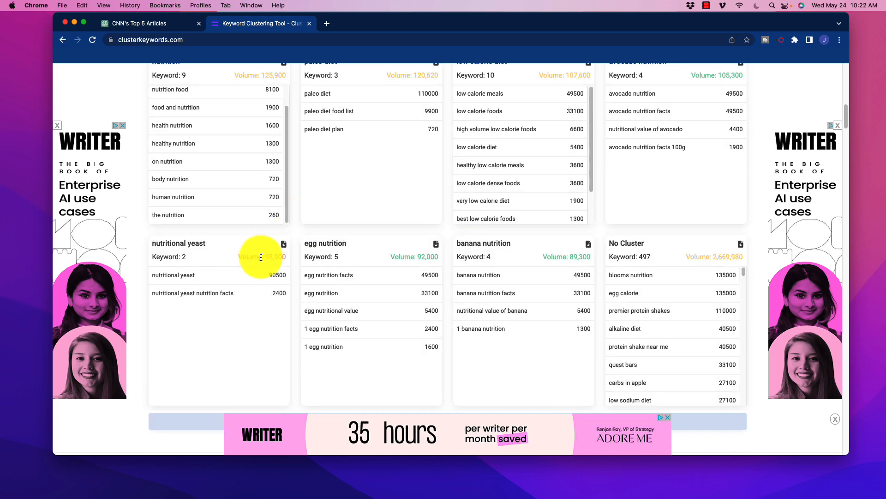
pyautogui.moveTo(366, 275)
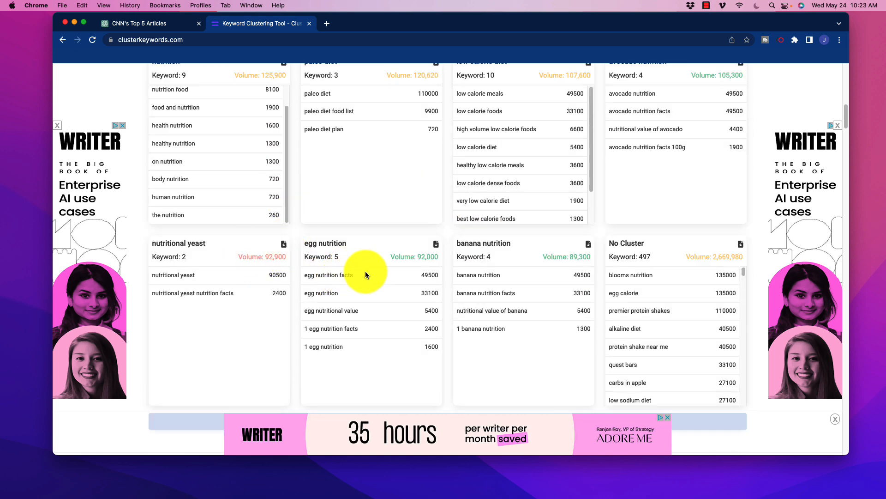
pyautogui.moveTo(401, 270)
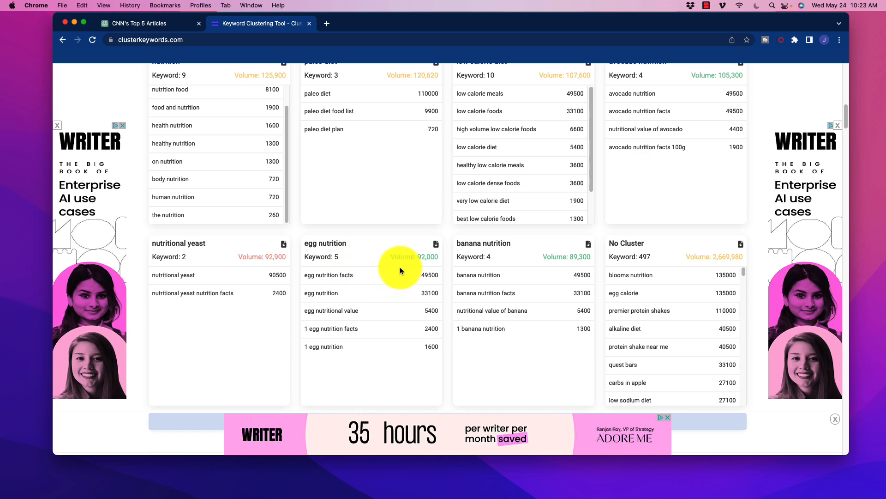
pyautogui.scroll(-3)
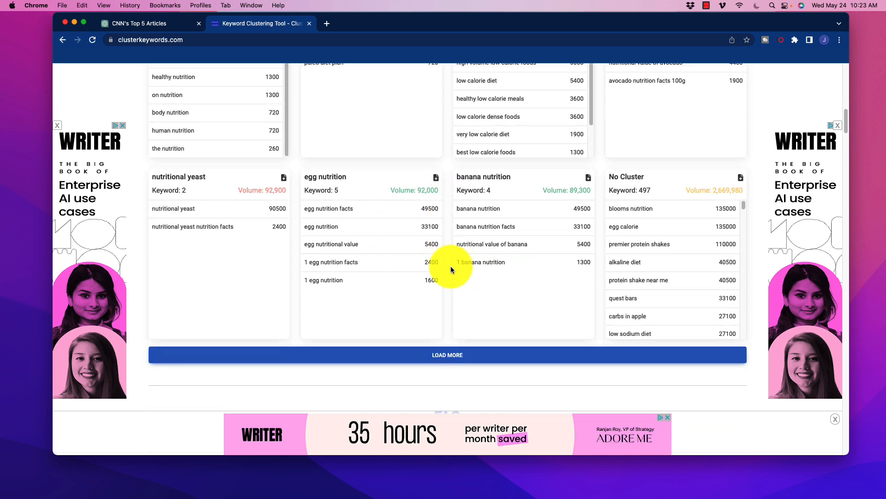
# Load more clusters and browse new cards like keto diet plan, calorie counter and 500 calorie meals
pyautogui.click(446, 354)
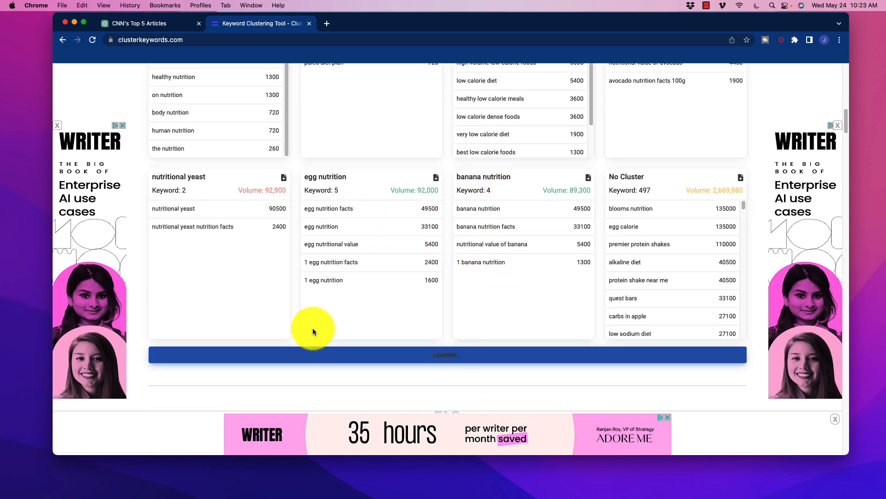
pyautogui.scroll(-3)
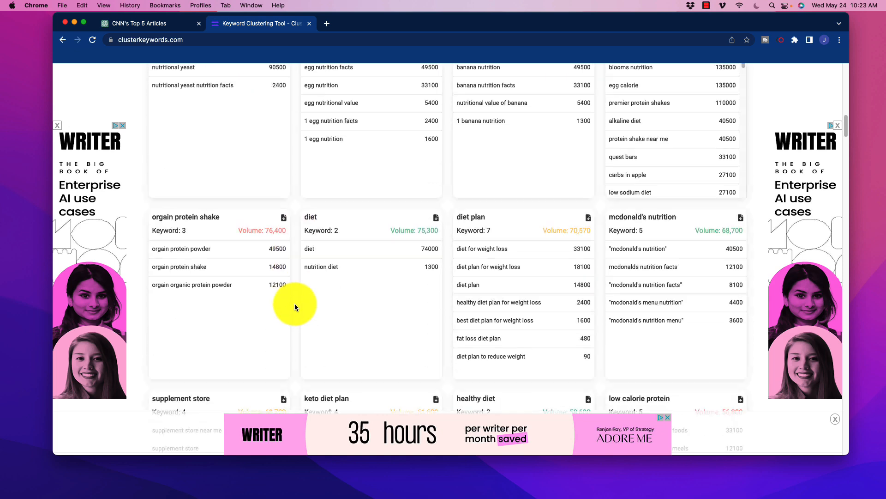
pyautogui.scroll(-3)
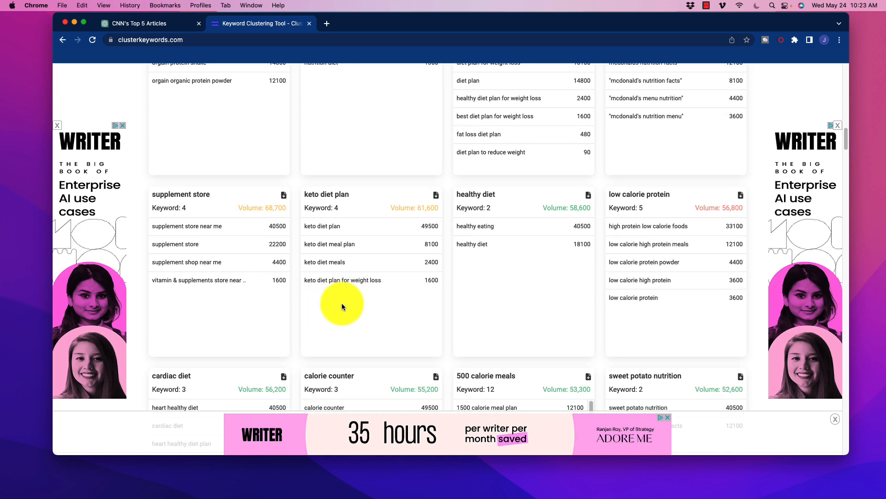
pyautogui.moveTo(300, 310)
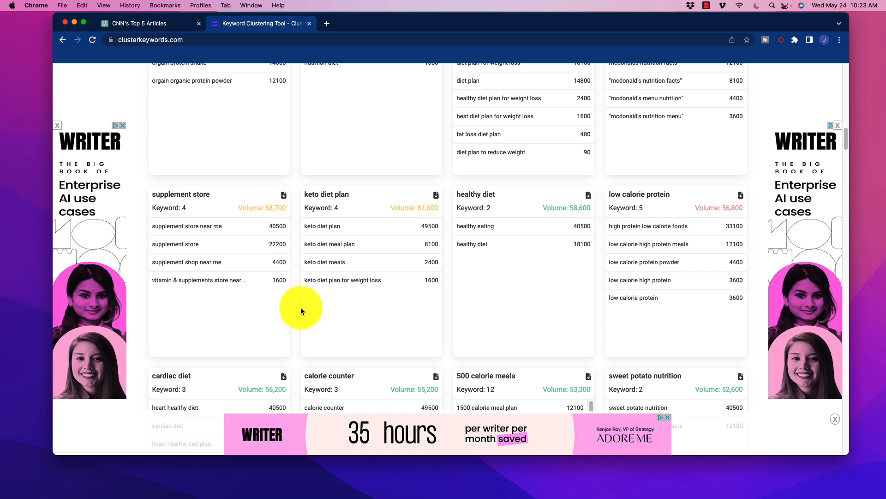
pyautogui.scroll(-3)
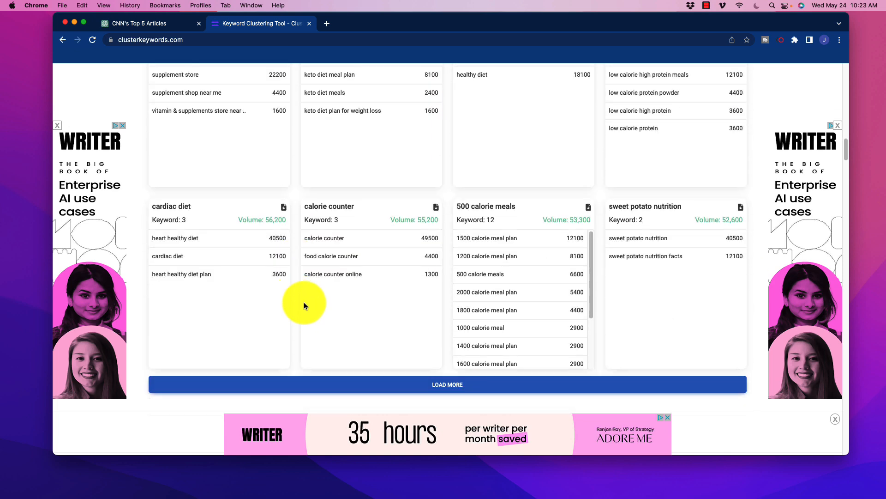
pyautogui.moveTo(330, 303)
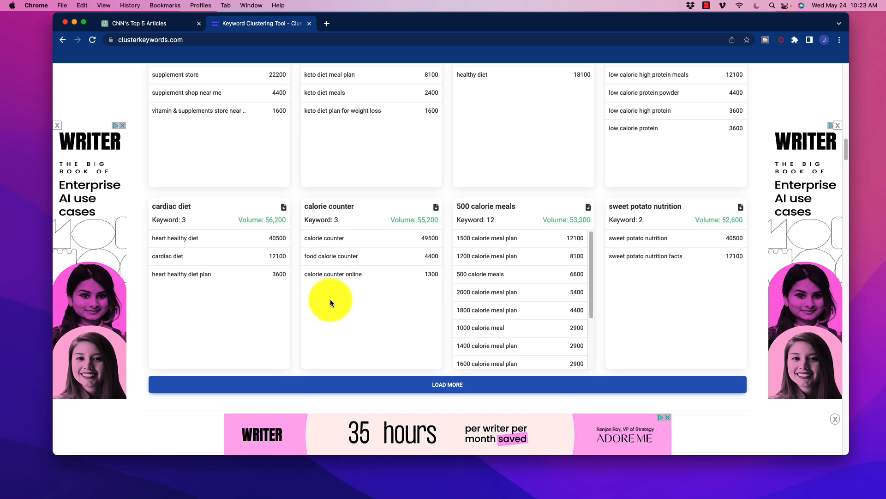
pyautogui.moveTo(300, 278)
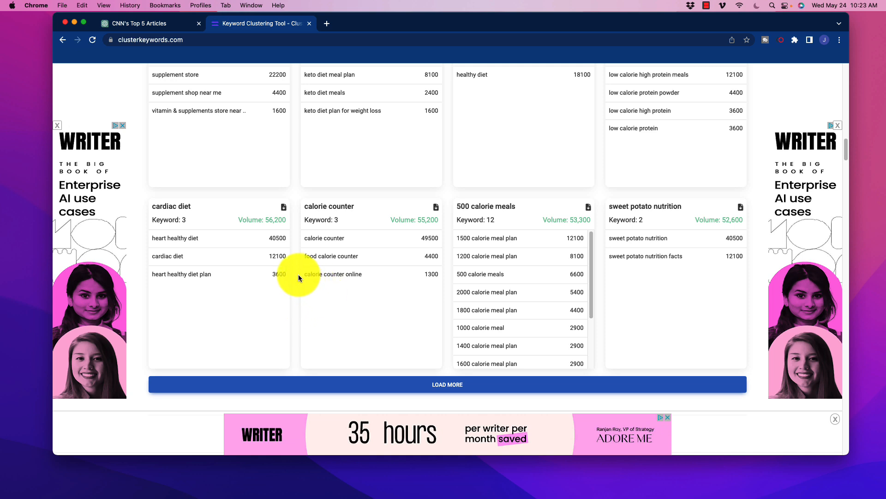
pyautogui.scroll(-3)
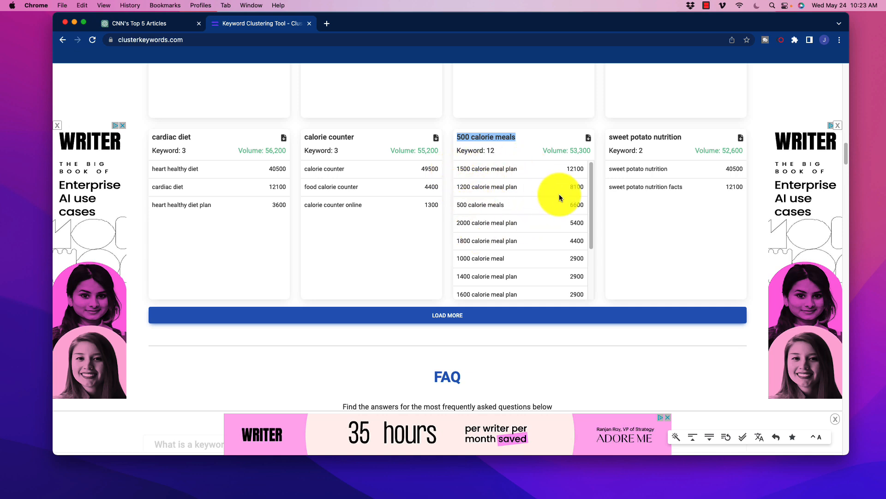
pyautogui.scroll(-3)
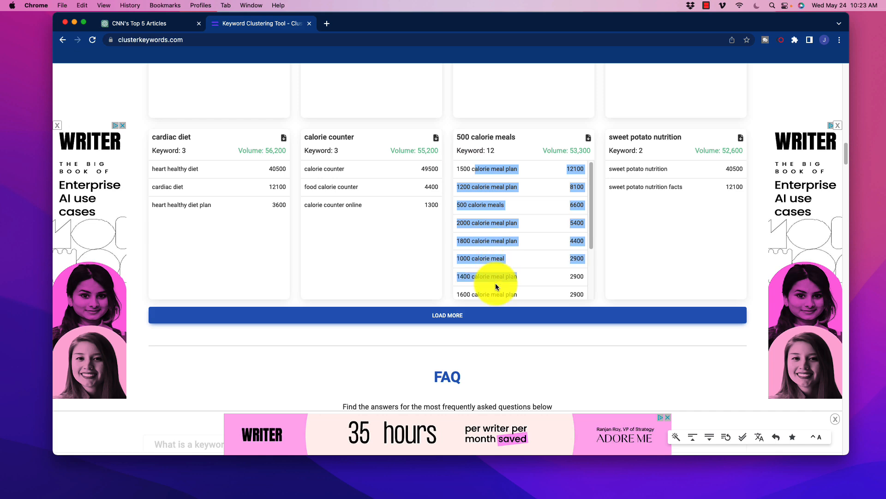
pyautogui.moveTo(529, 247)
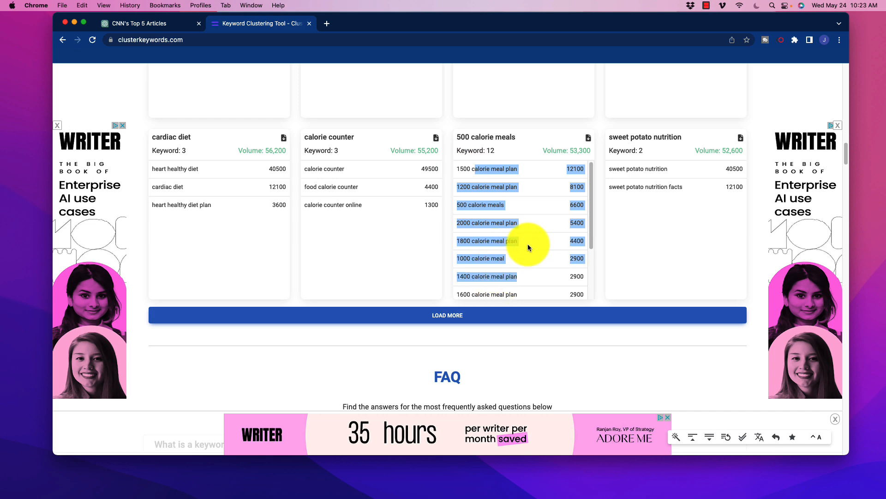
pyautogui.moveTo(482, 213)
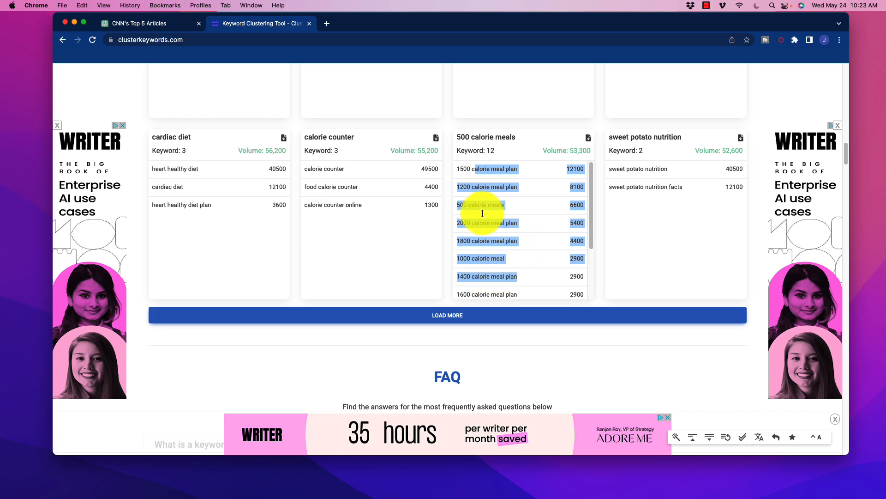
pyautogui.moveTo(468, 187)
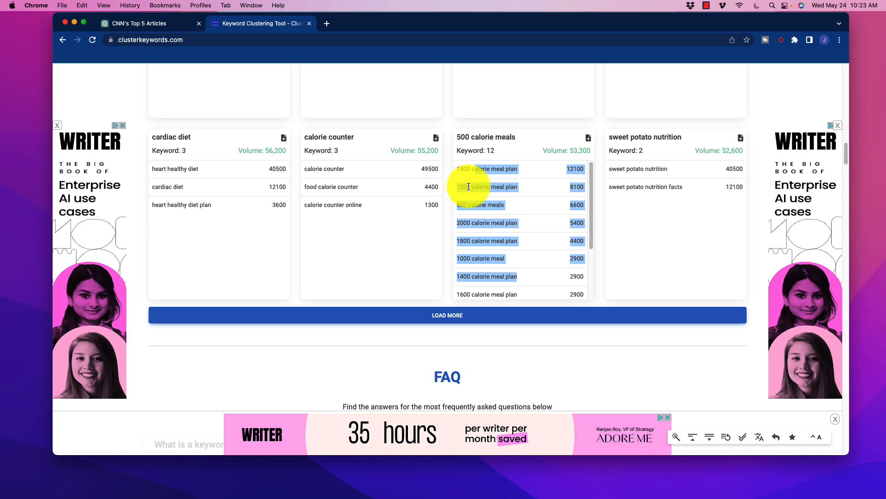
pyautogui.moveTo(487, 189)
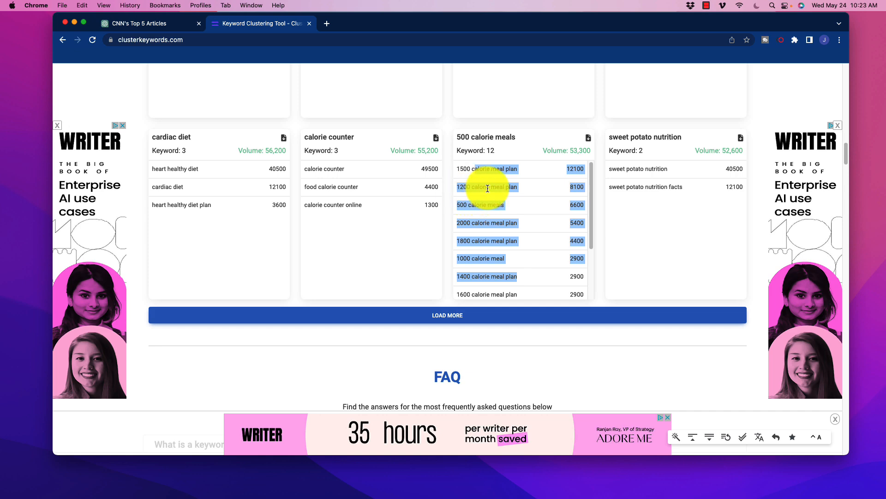
pyautogui.scroll(-3)
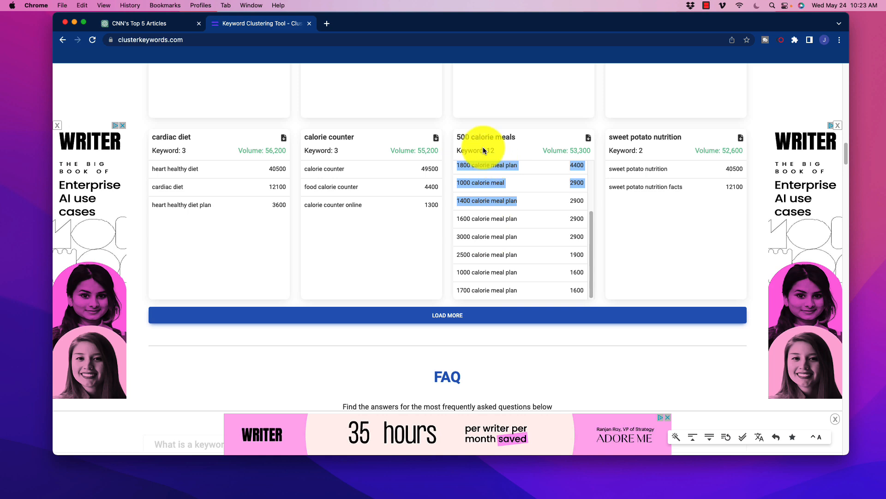
pyautogui.moveTo(503, 195)
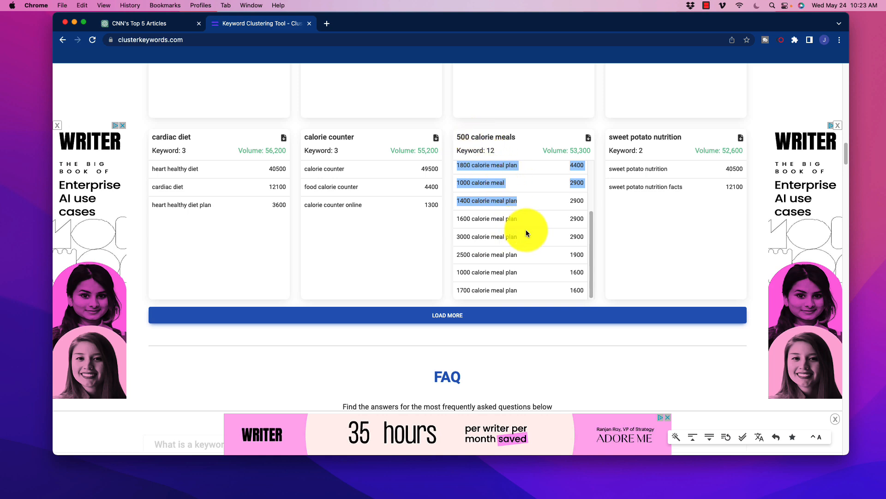
pyautogui.moveTo(425, 258)
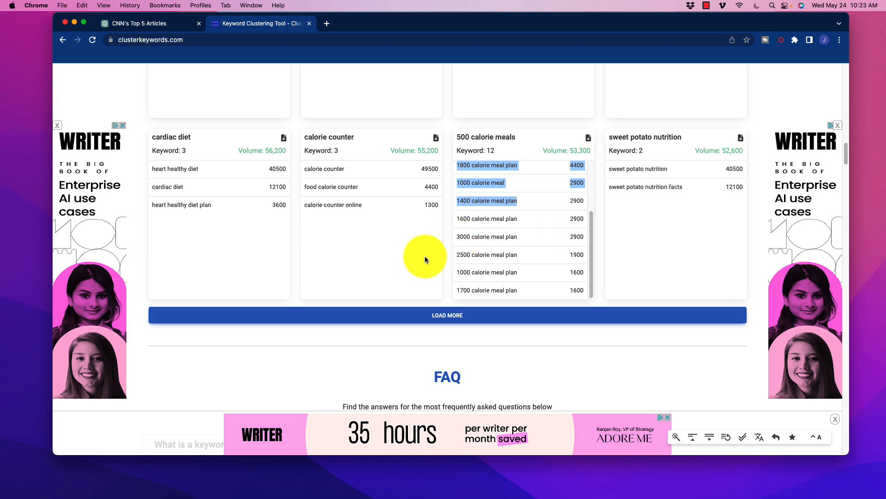
# Scroll past the FAQ and About sections to the How Clusterkeywords Works example, then back up
pyautogui.scroll(3)
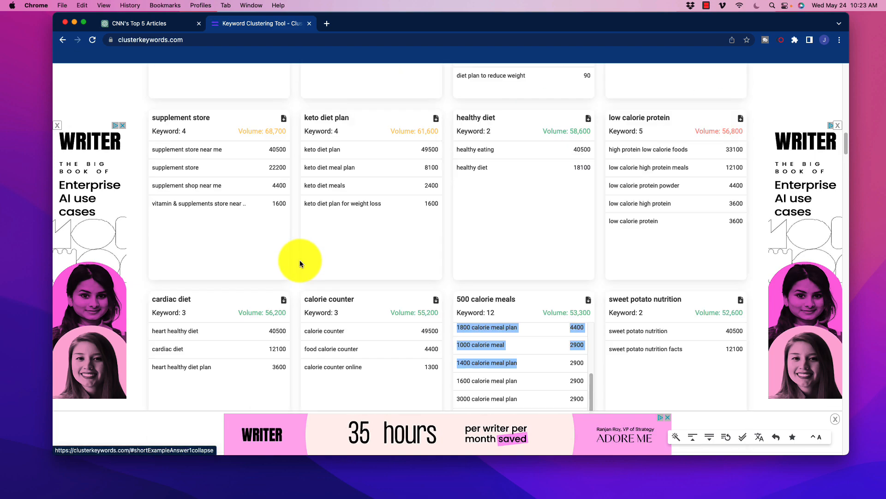
pyautogui.scroll(-3)
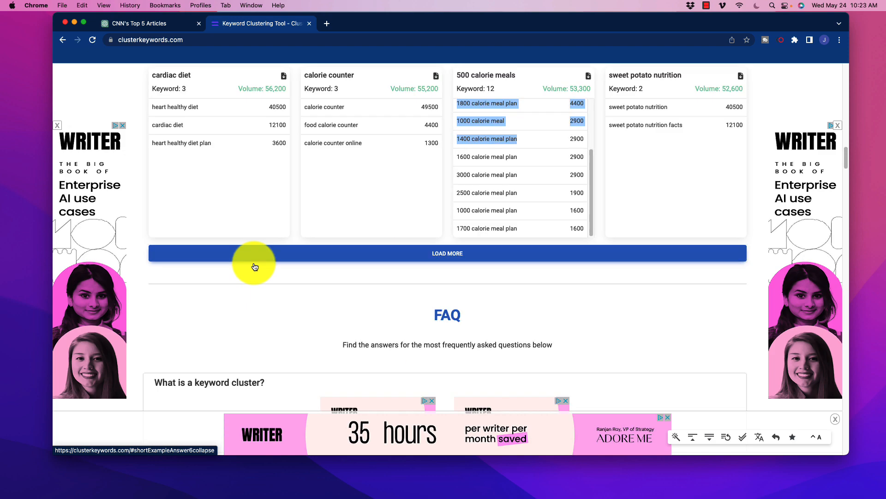
pyautogui.scroll(-3)
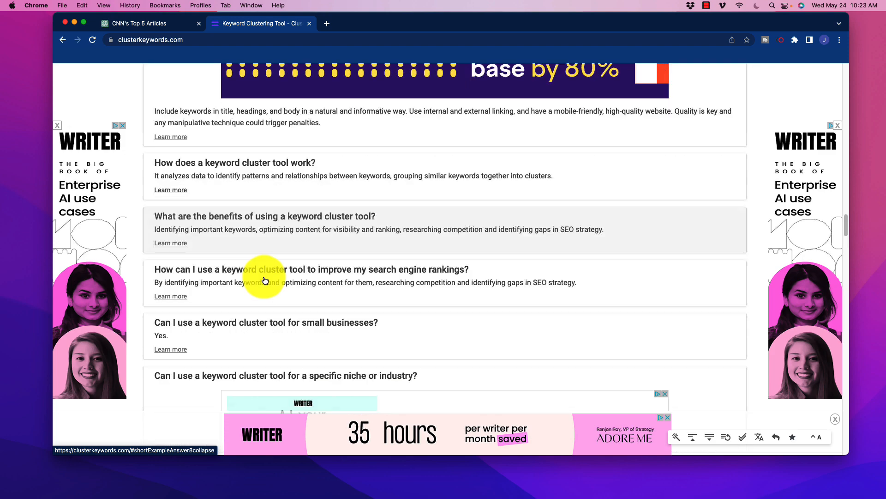
pyautogui.scroll(-3)
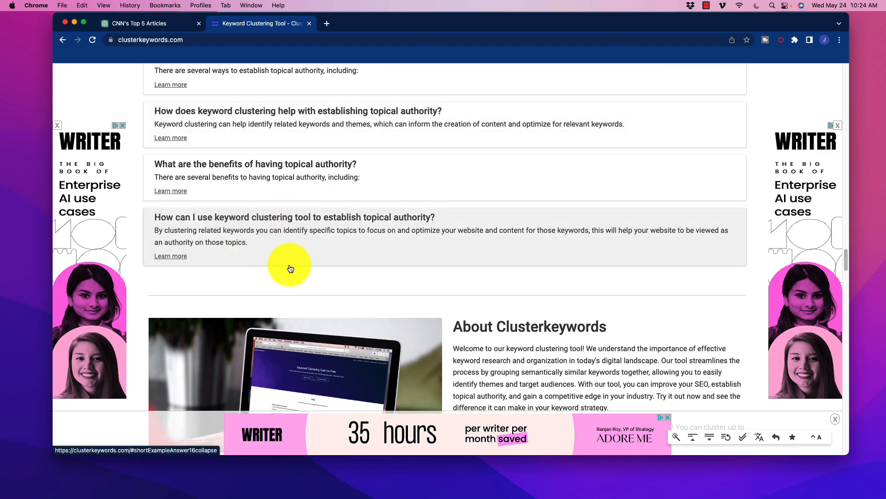
pyautogui.scroll(-3)
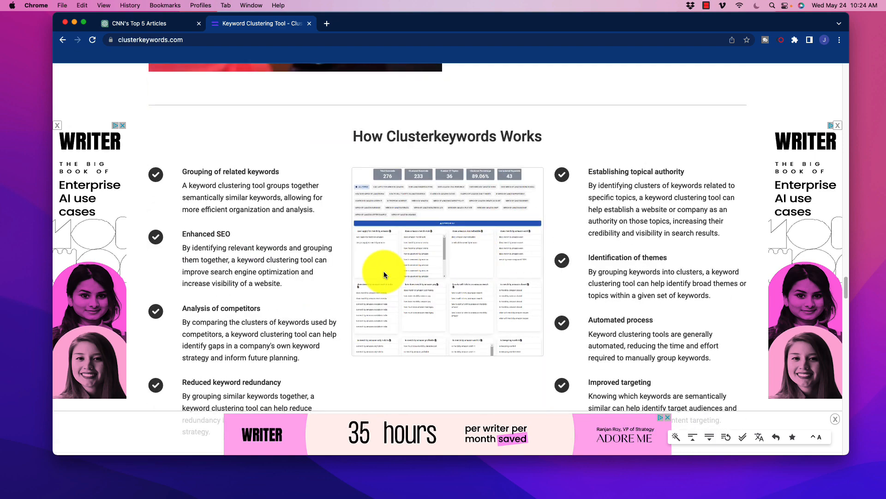
pyautogui.scroll(3)
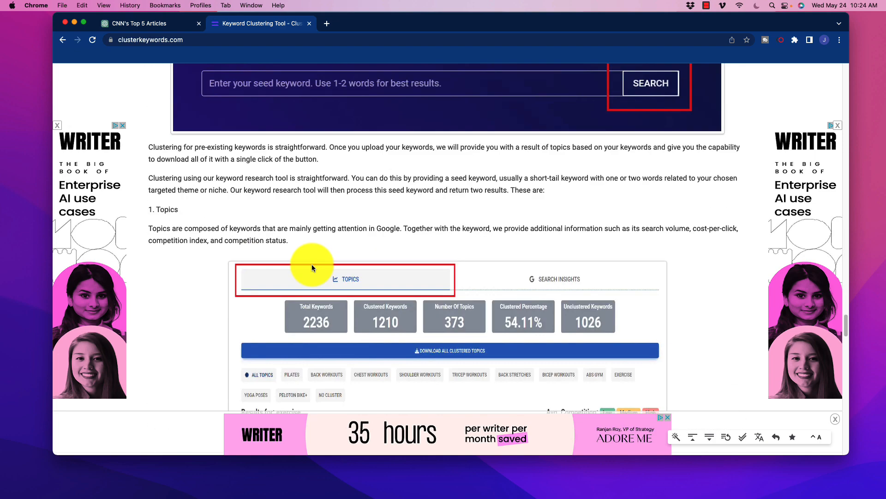
pyautogui.scroll(-3)
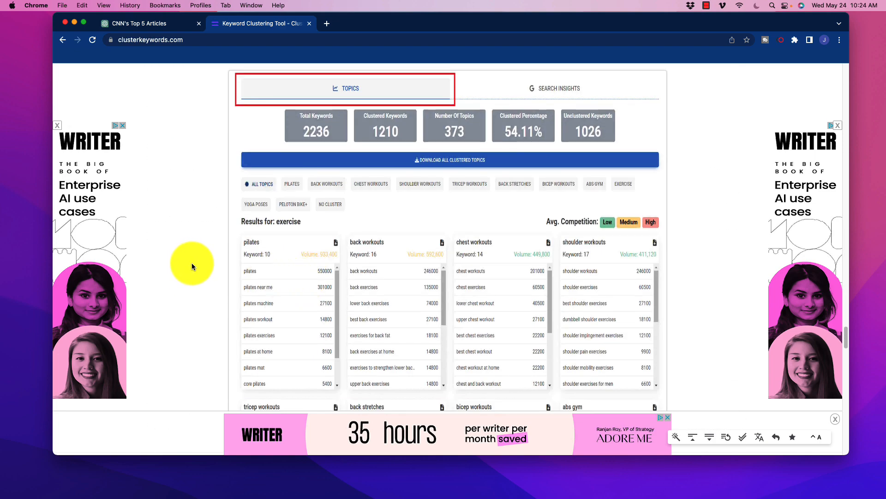
pyautogui.scroll(3)
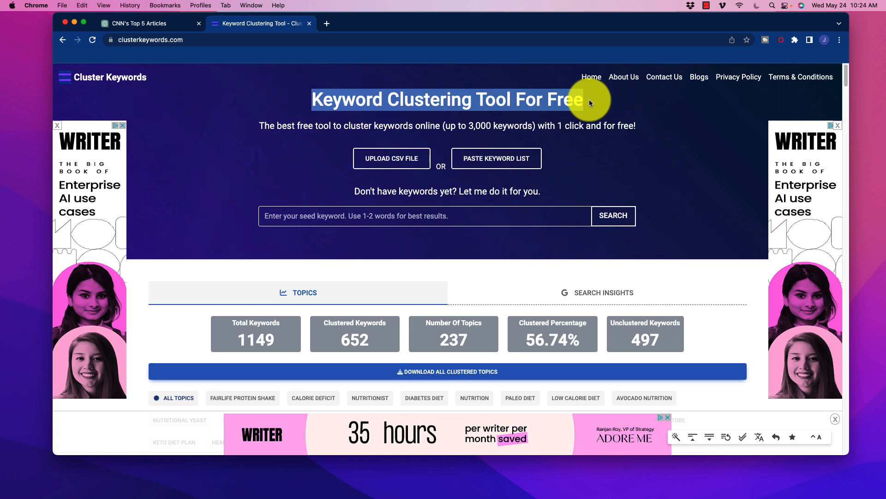
pyautogui.moveTo(624, 77)
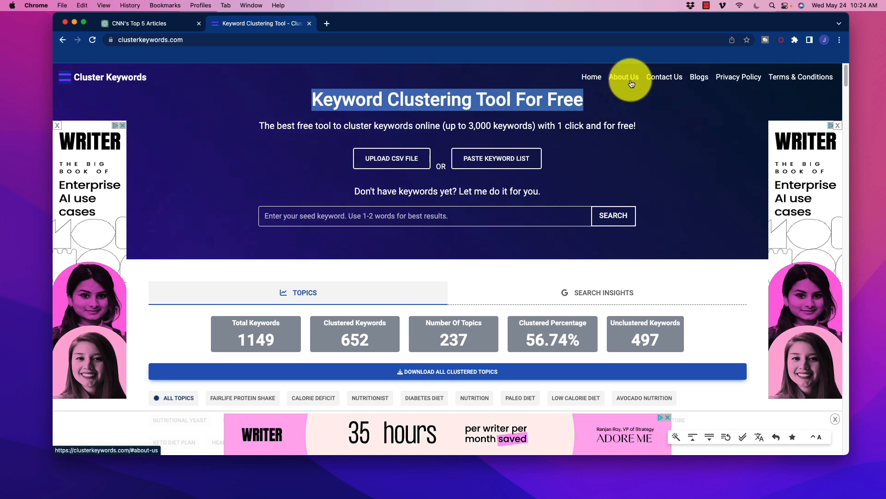